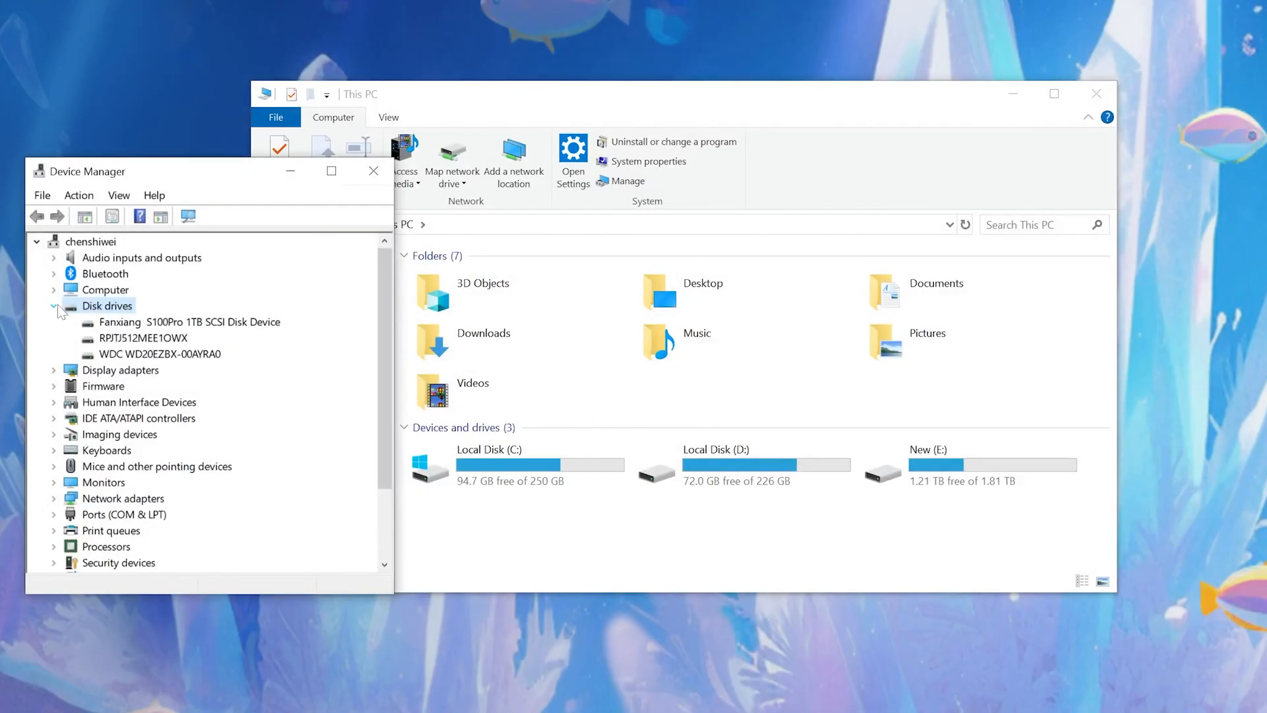
Step: Expand Disk drives to list the Fanxiang S100Pro 1TB disk and two other drives
{"action": "left_click", "coordinate": [188, 322]}
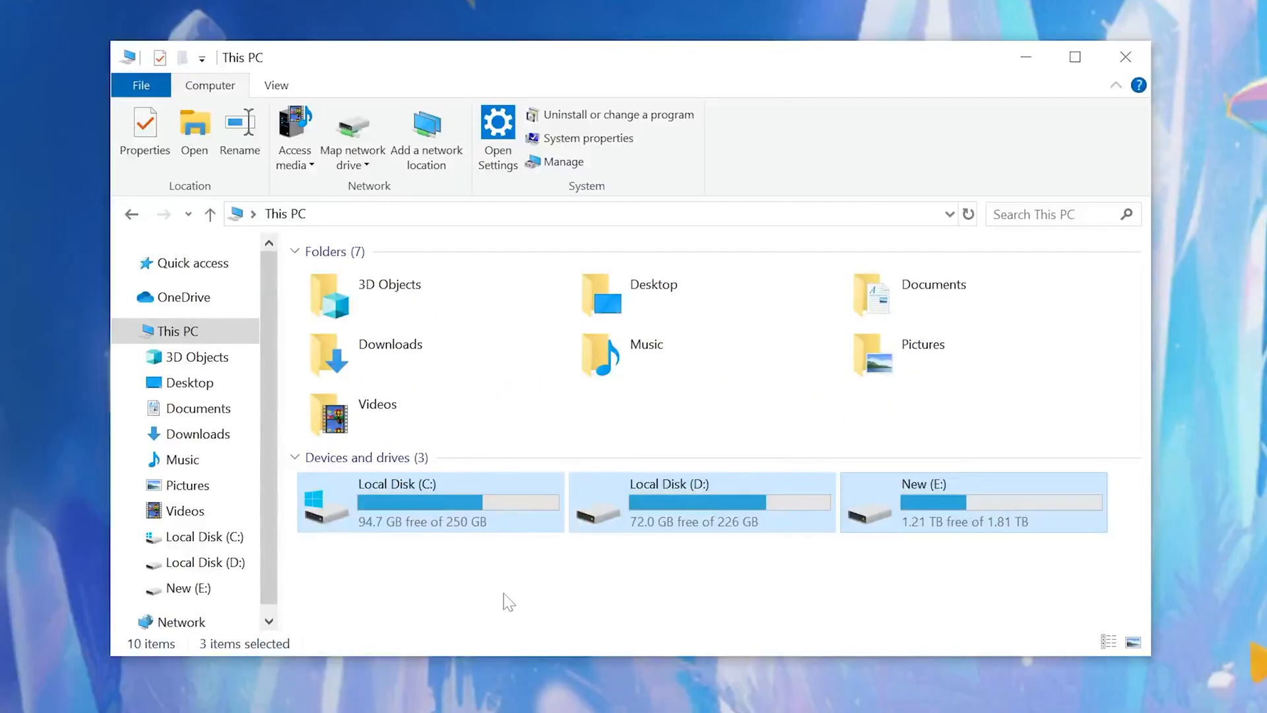
Step: Deselect the three drives shown in the This PC view
{"action": "left_click", "coordinate": [508, 599]}
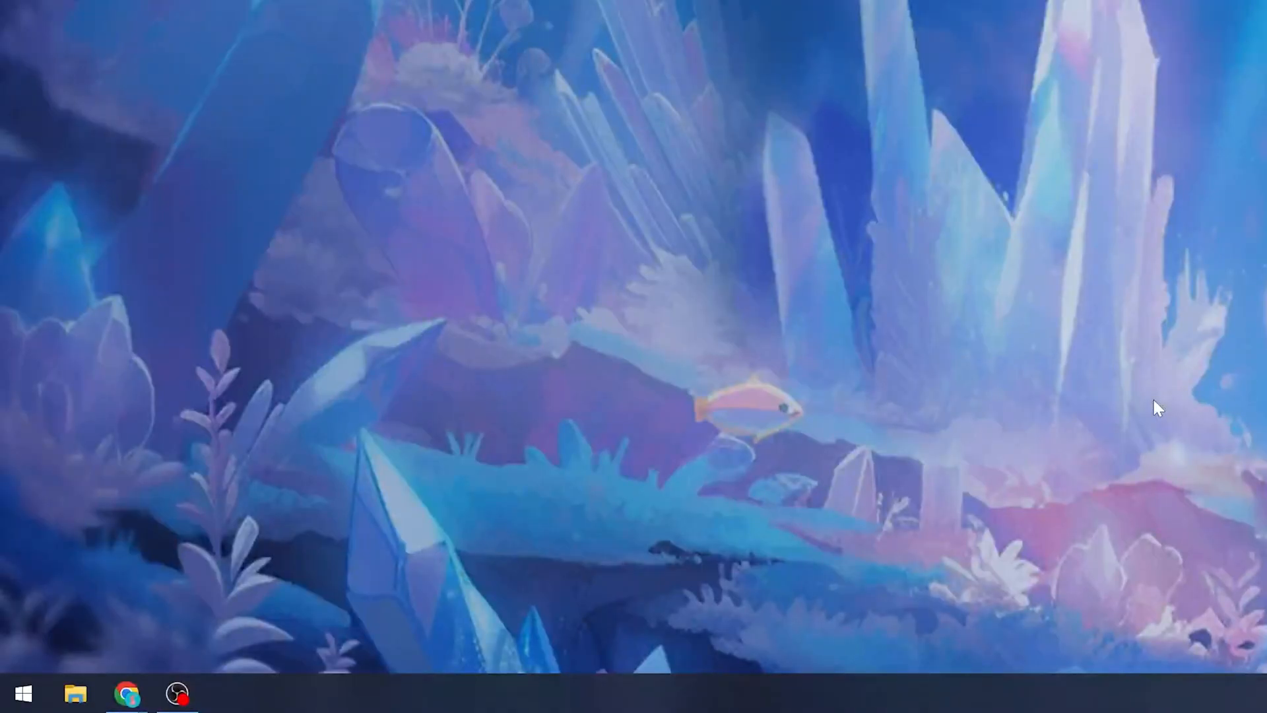
{"action": "mouse_move", "coordinate": [752, 421]}
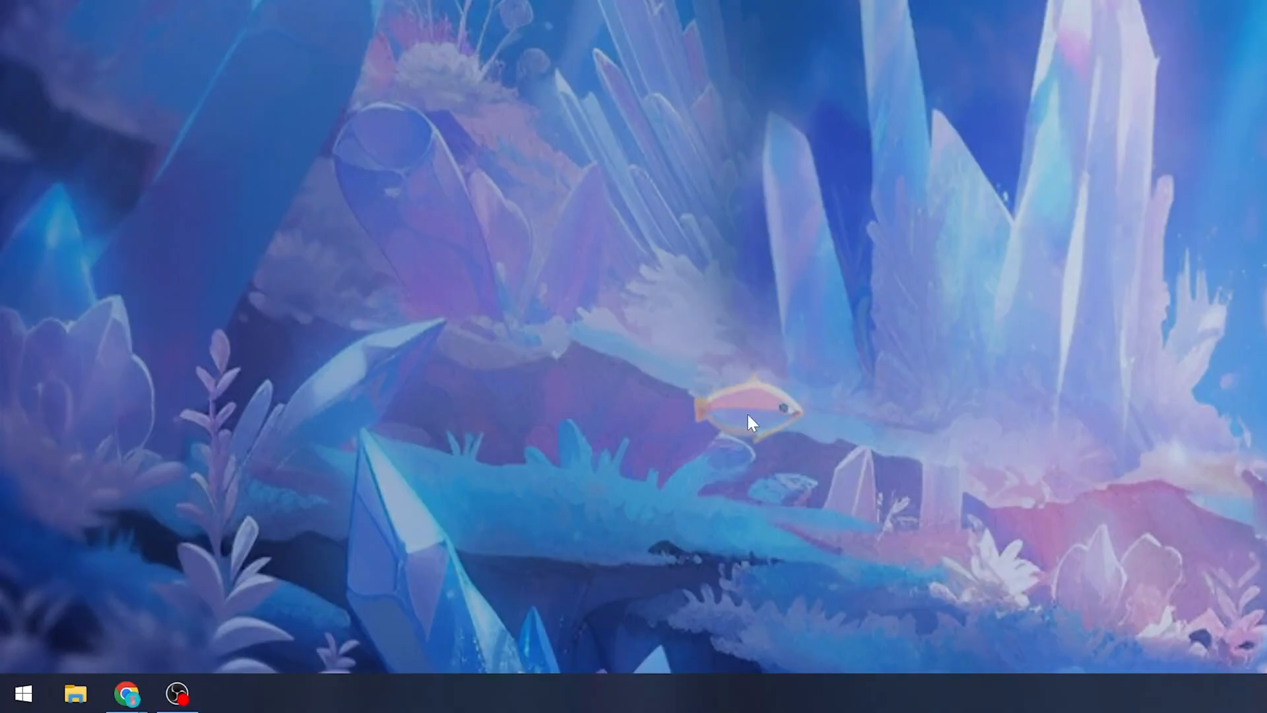
Step: Run an automatic driver search for the Fanxiang S100Pro disk, which finds the best driver already installed
{"action": "right_click", "coordinate": [23, 694]}
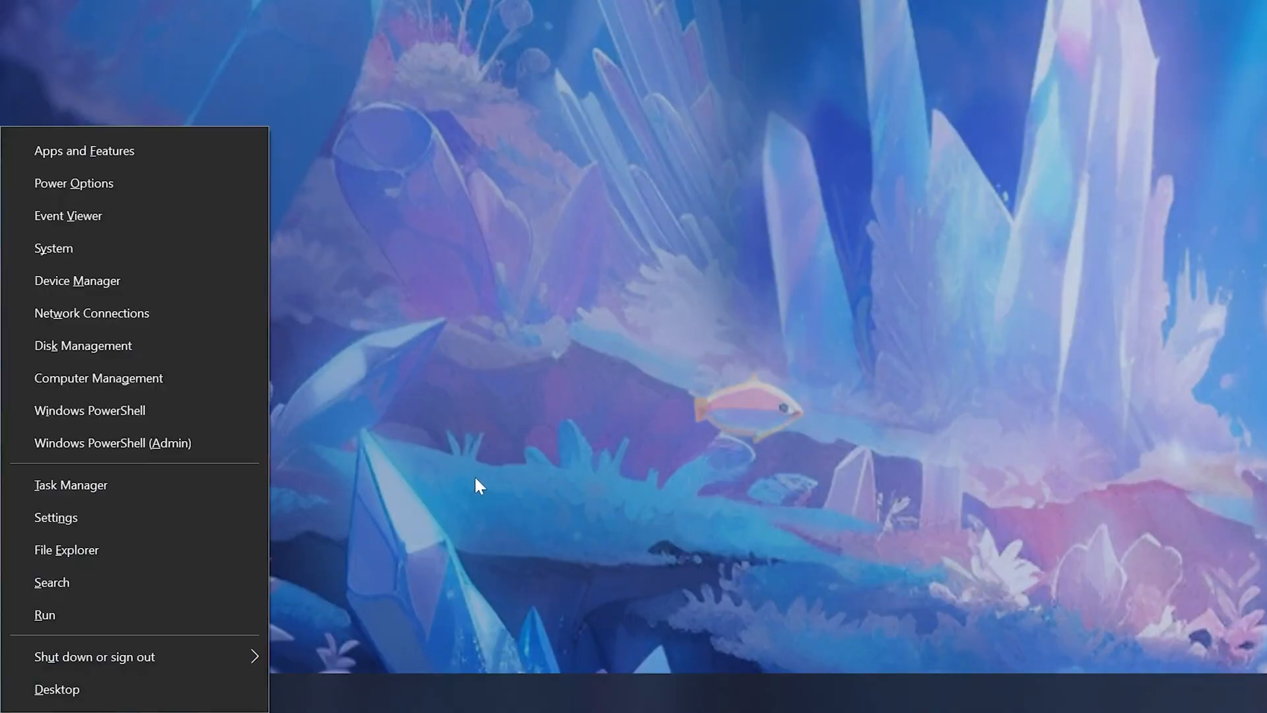
{"action": "mouse_move", "coordinate": [77, 280]}
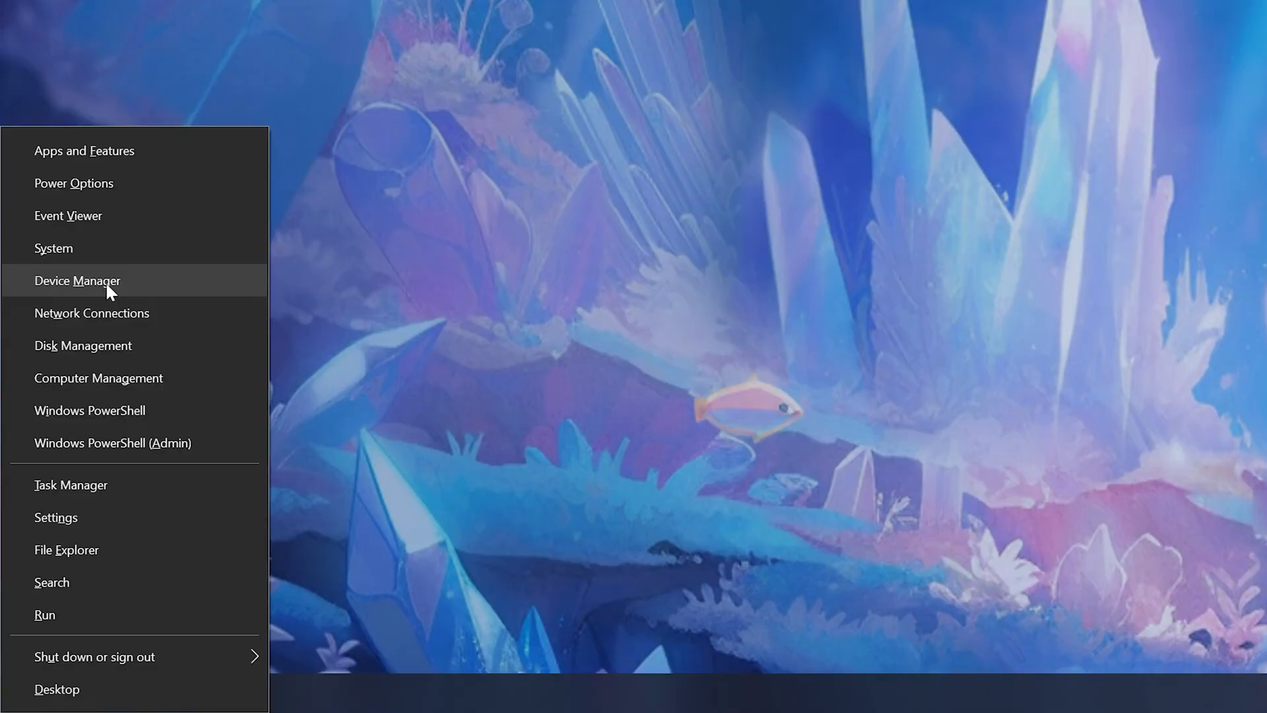
{"action": "left_click", "coordinate": [78, 280]}
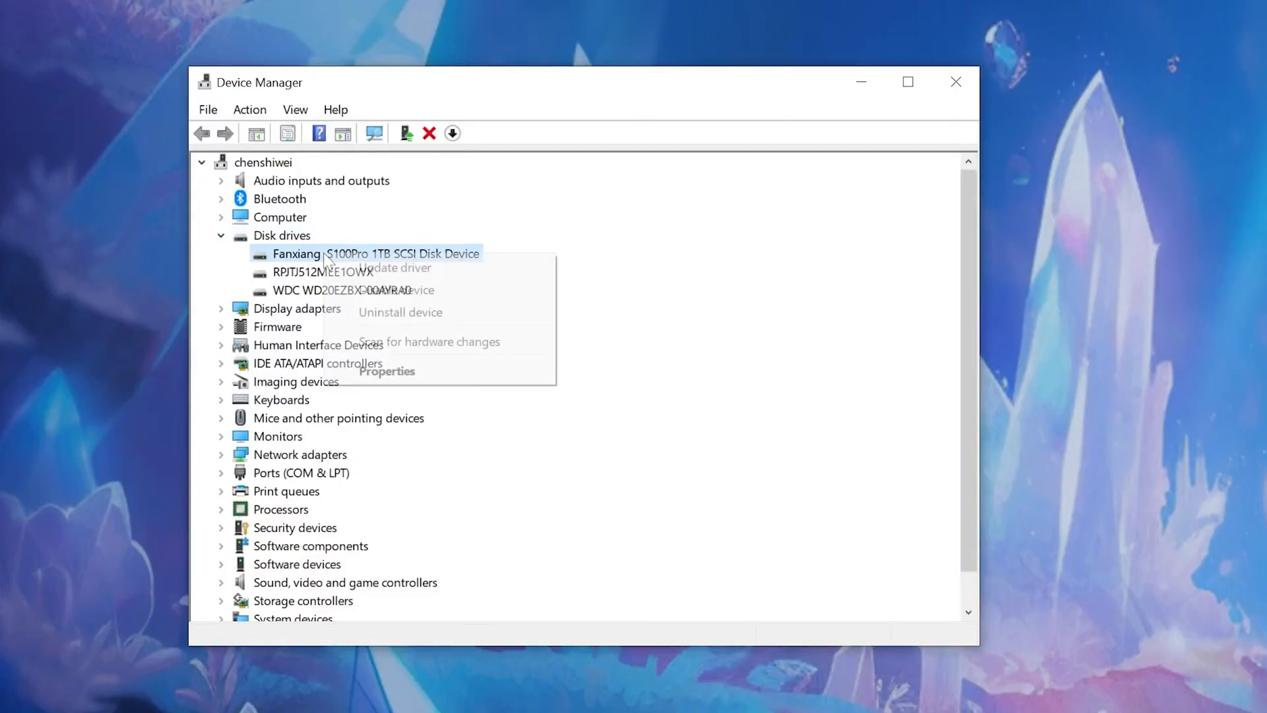
{"action": "left_click", "coordinate": [393, 267]}
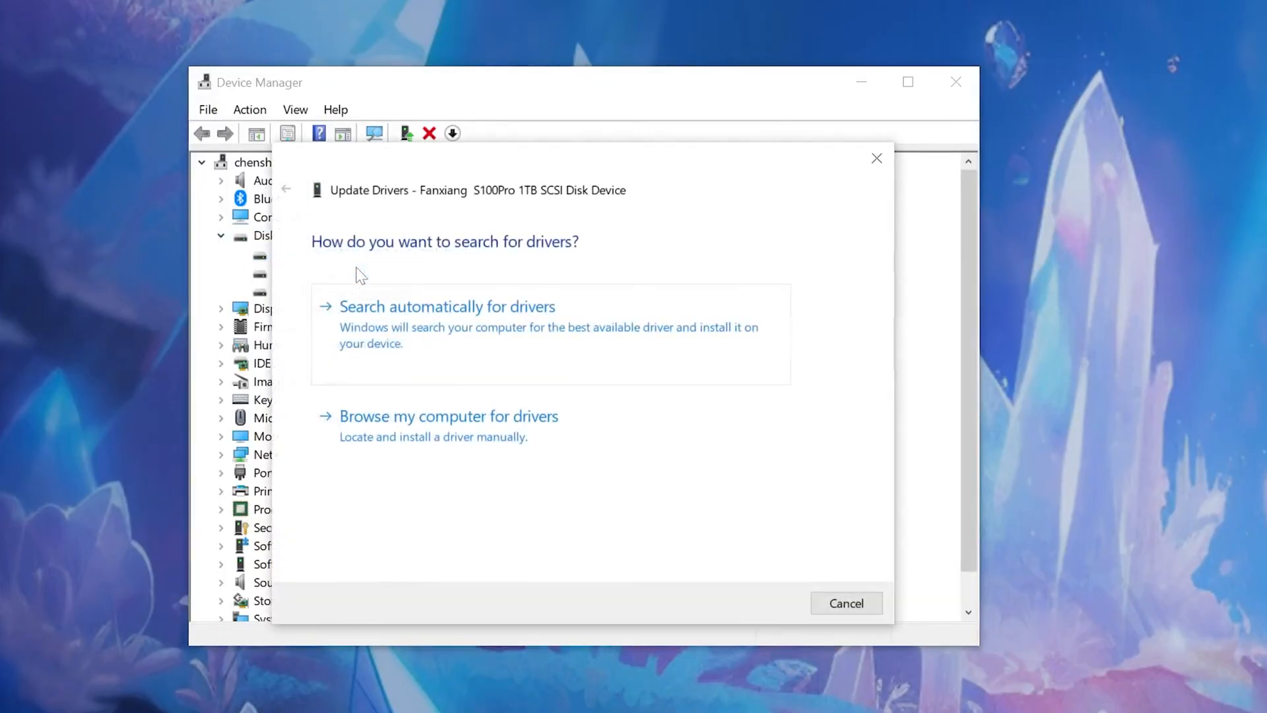
{"action": "mouse_move", "coordinate": [435, 342]}
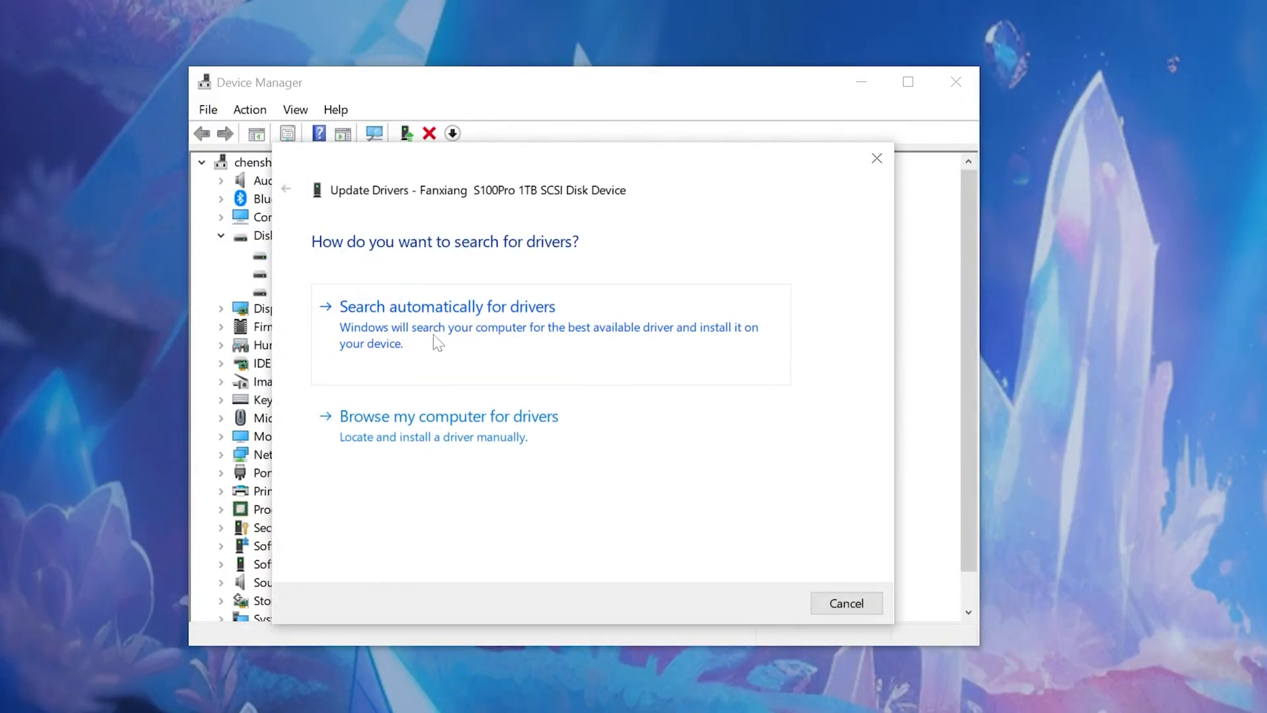
{"action": "left_click", "coordinate": [447, 306]}
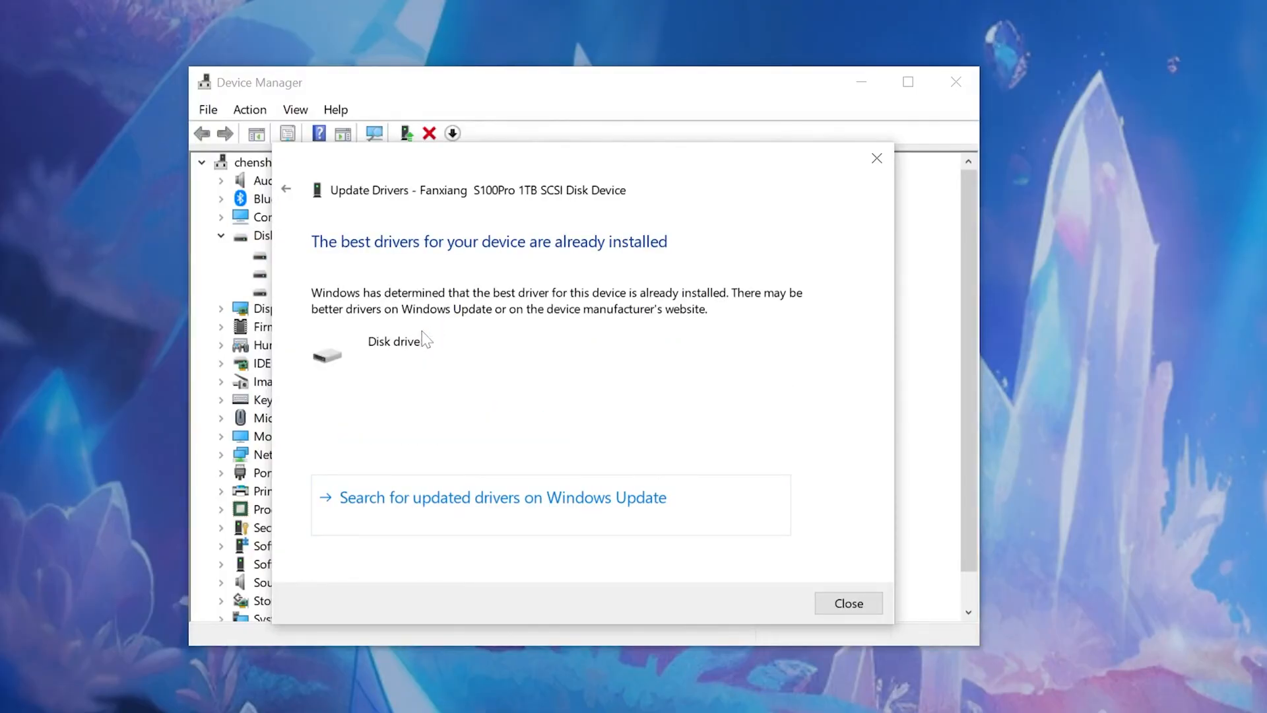
{"action": "left_click", "coordinate": [847, 603]}
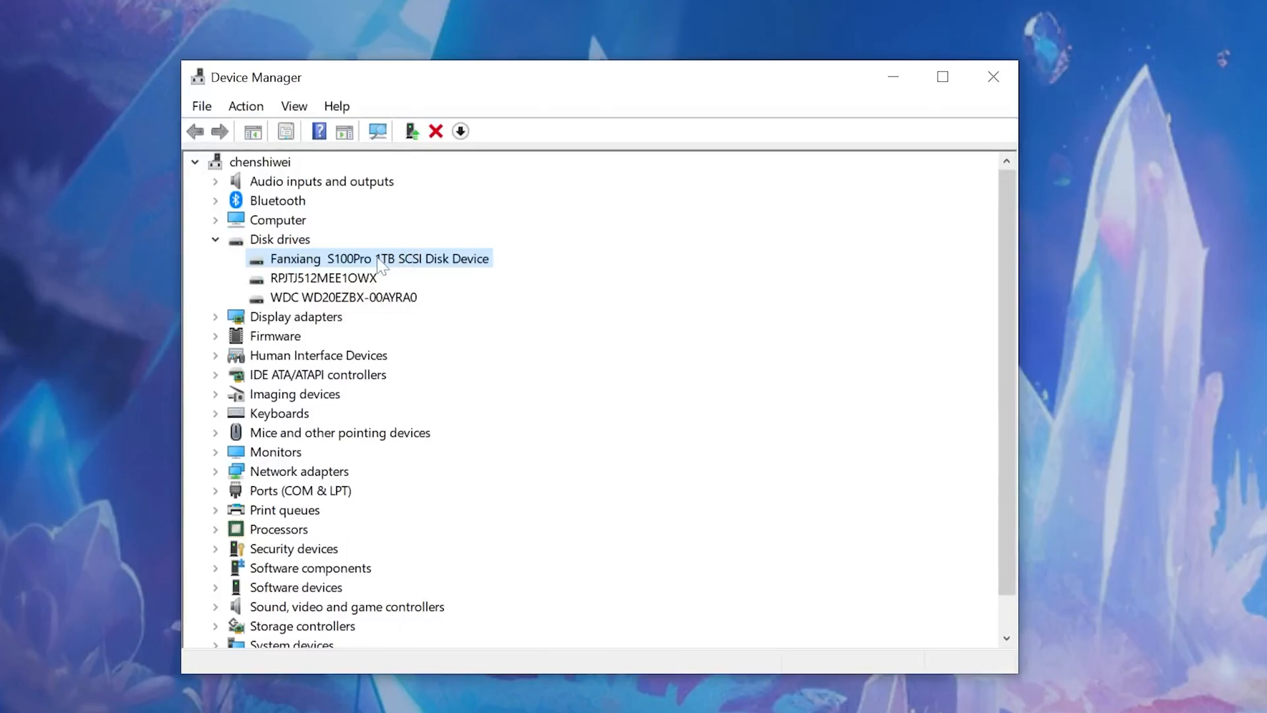
Step: Uninstall the Fanxiang S100Pro 1TB SCSI Disk Device and confirm the removal
{"action": "right_click", "coordinate": [363, 258]}
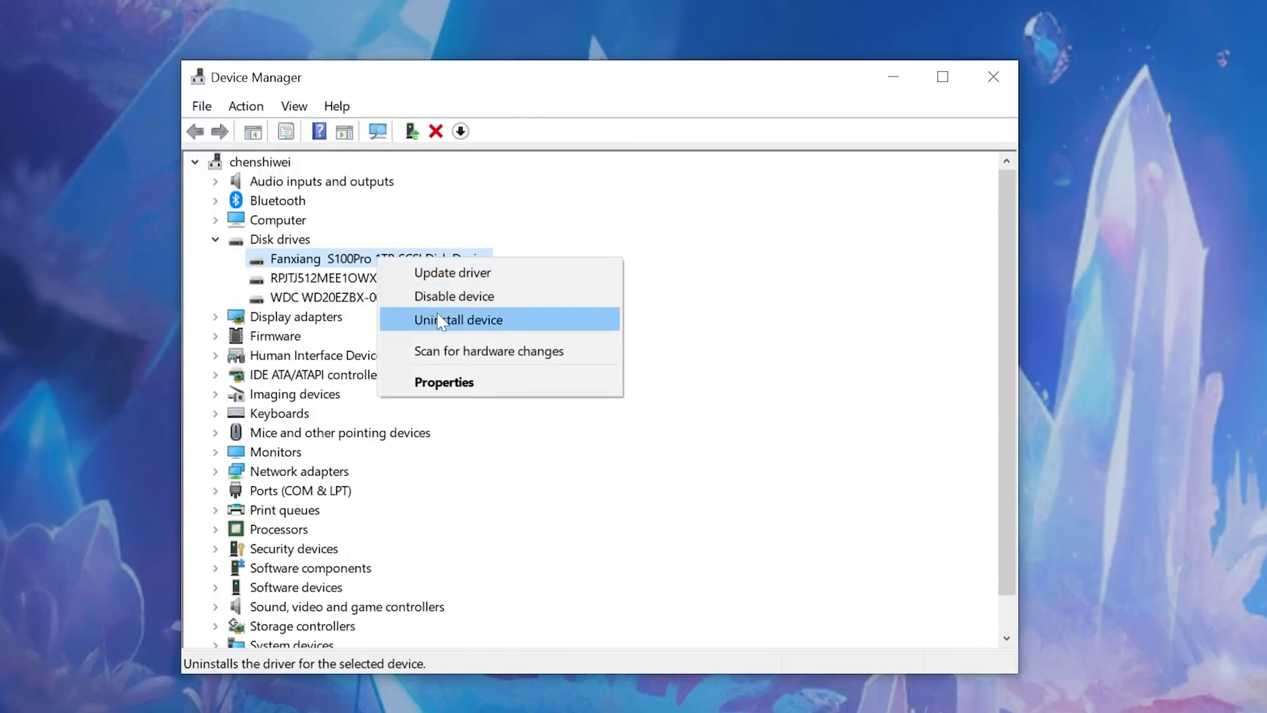
{"action": "left_click", "coordinate": [458, 319]}
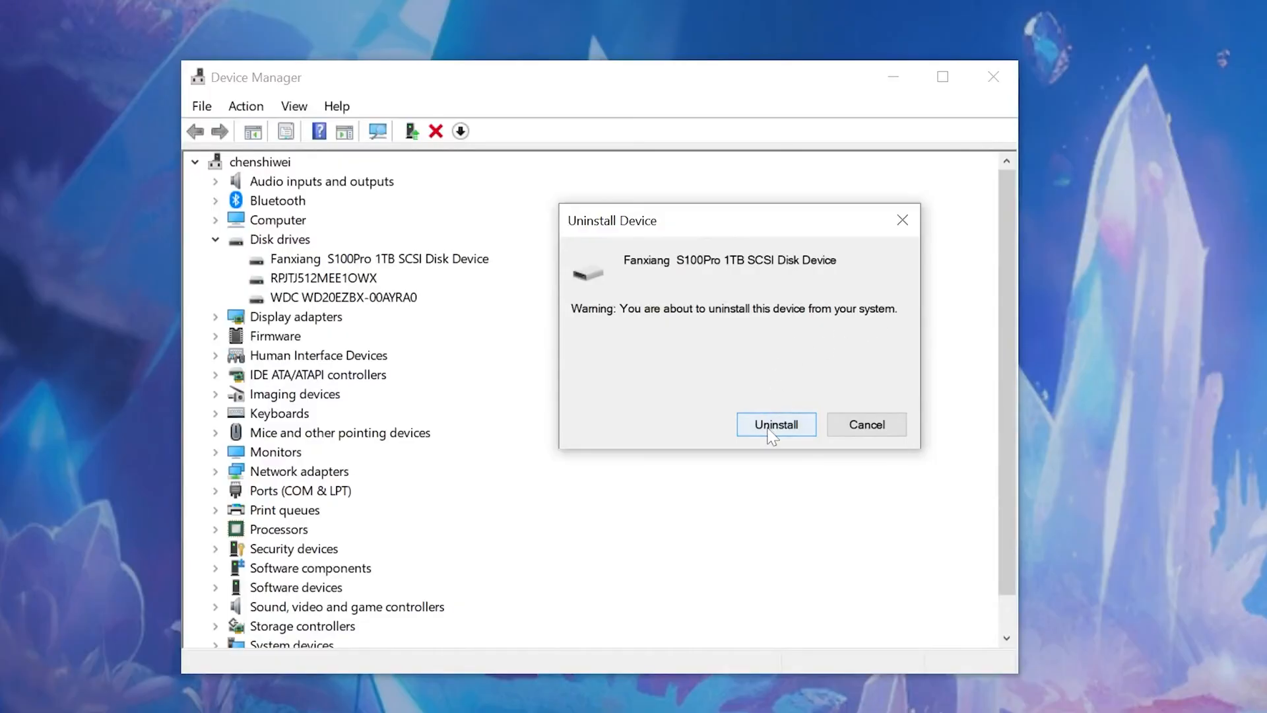
{"action": "left_click", "coordinate": [775, 424]}
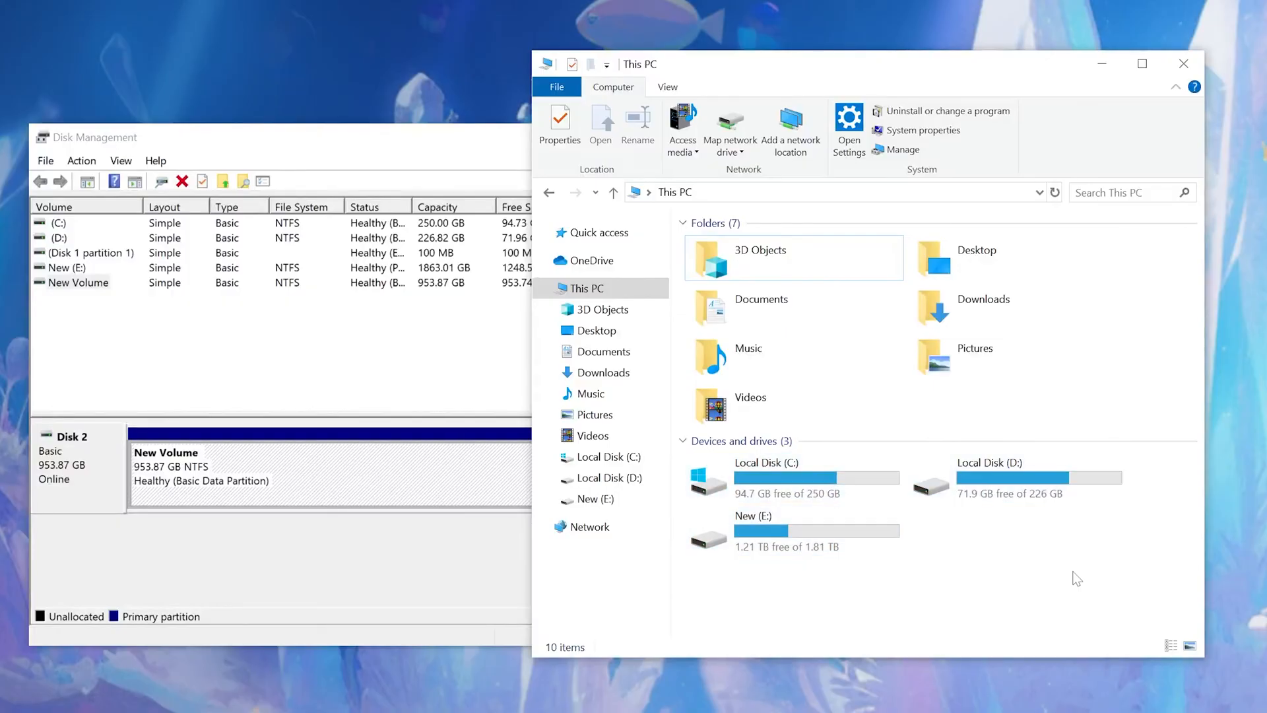
{"action": "mouse_move", "coordinate": [1086, 601]}
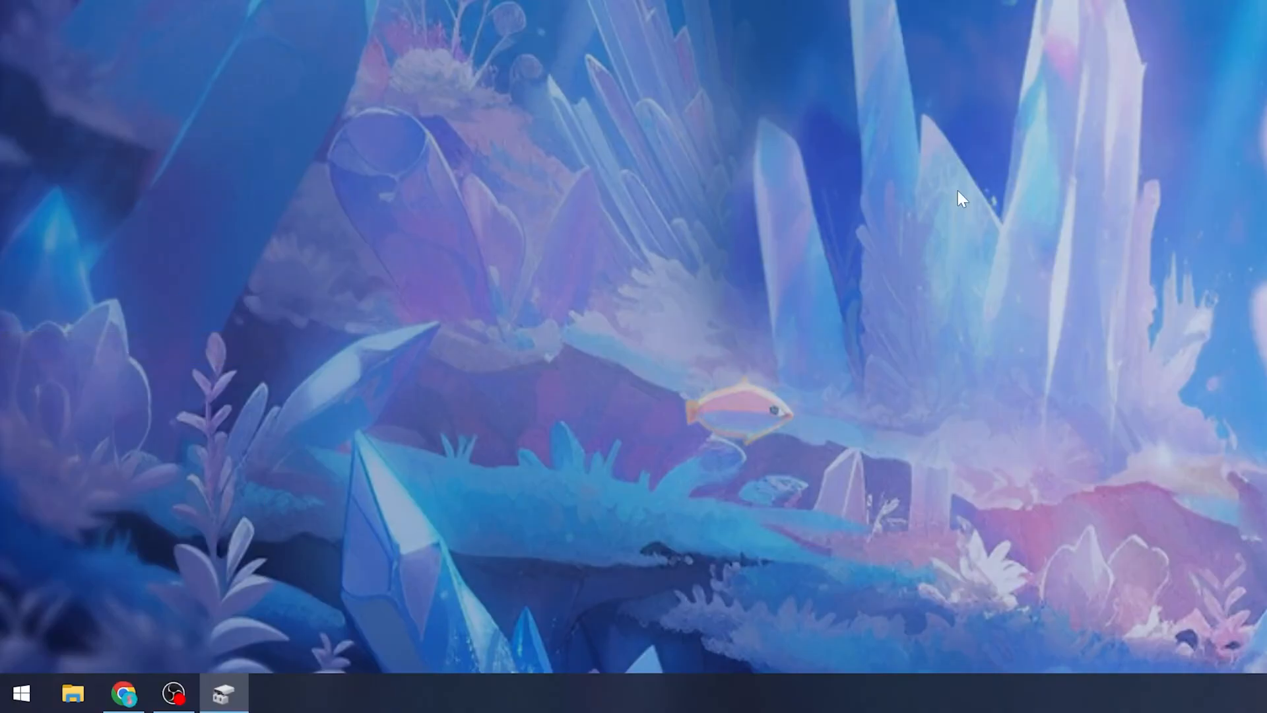
Step: Assign drive letter G to the 953.87 GB New Volume on Disk 2
{"action": "left_click", "coordinate": [223, 694]}
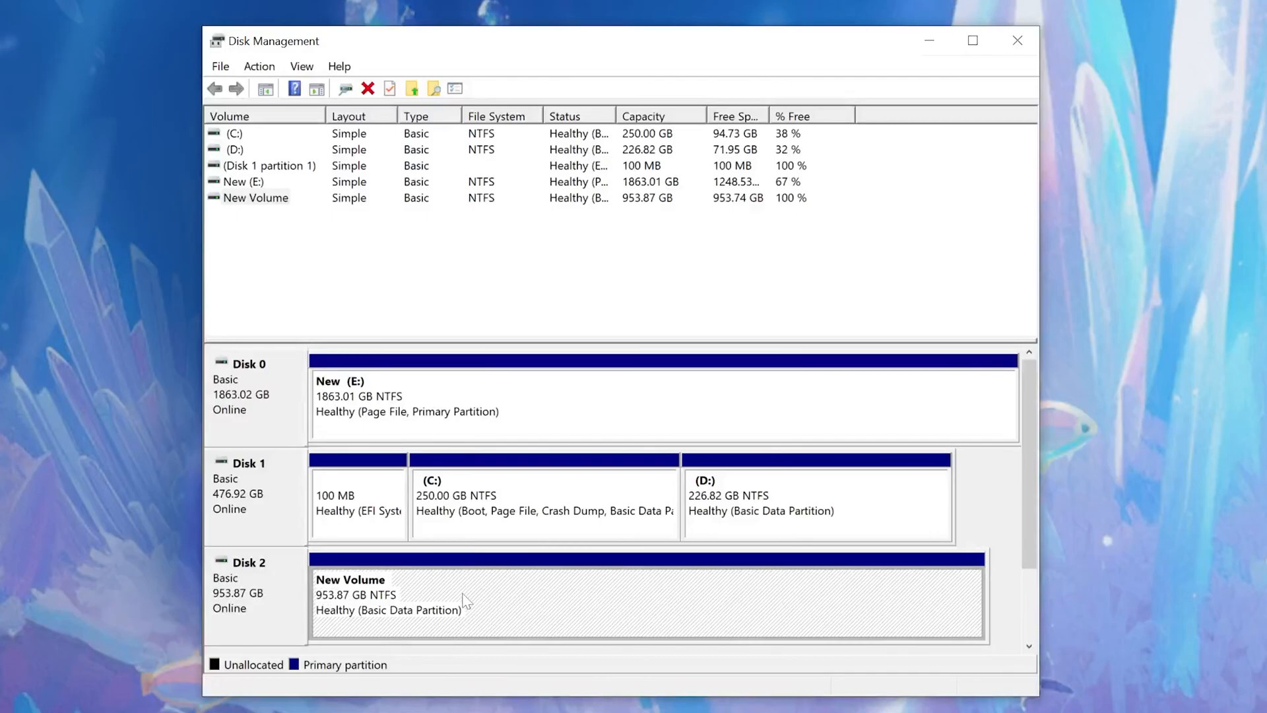
{"action": "right_click", "coordinate": [464, 601]}
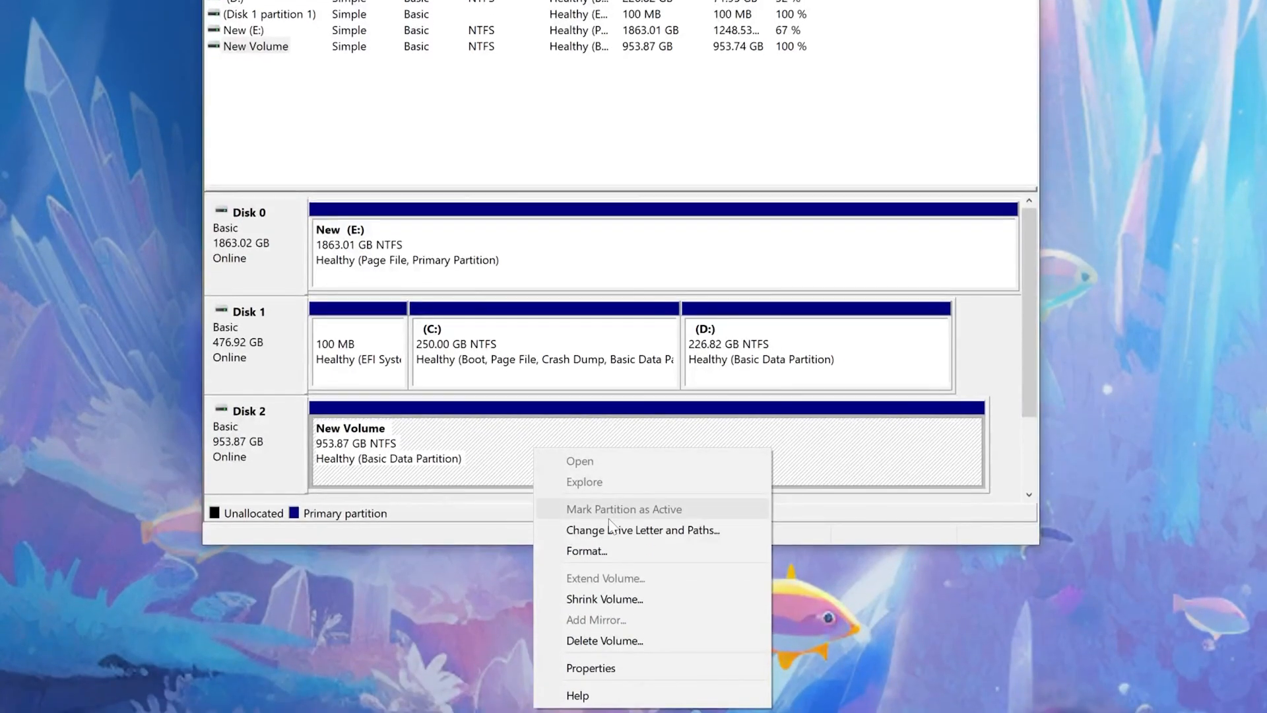
{"action": "left_click", "coordinate": [642, 529]}
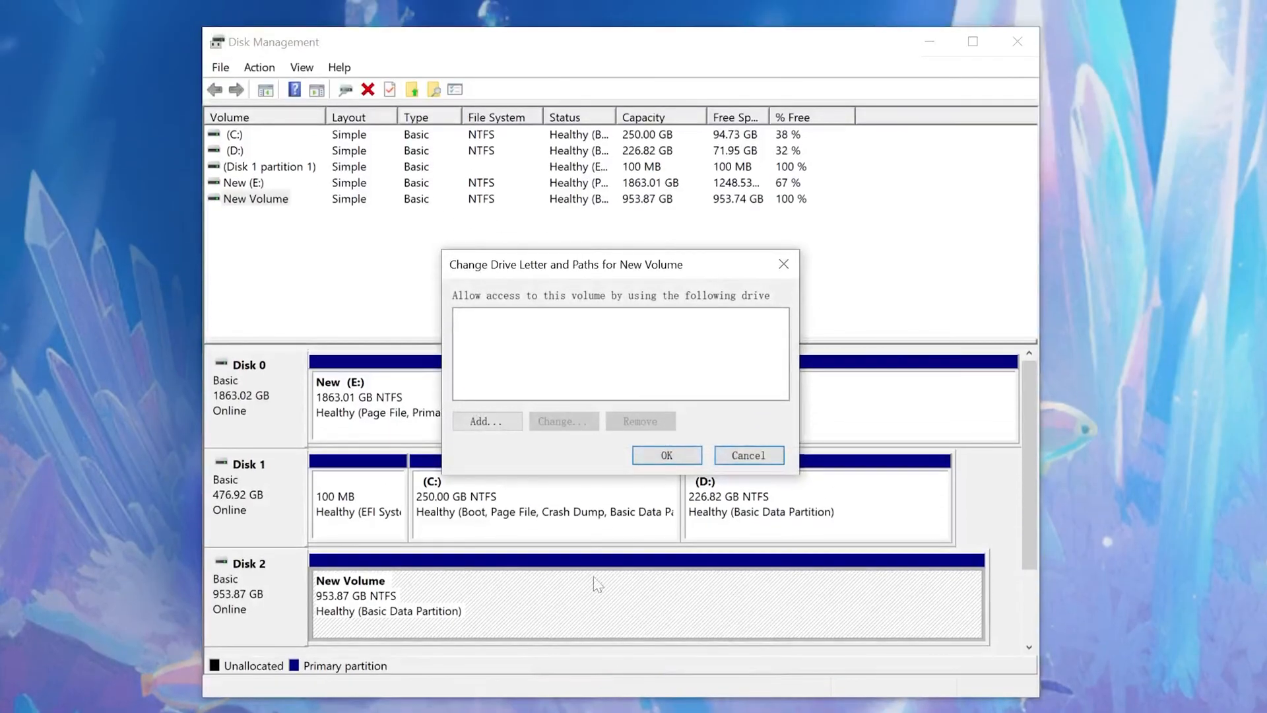
{"action": "left_click", "coordinate": [486, 420]}
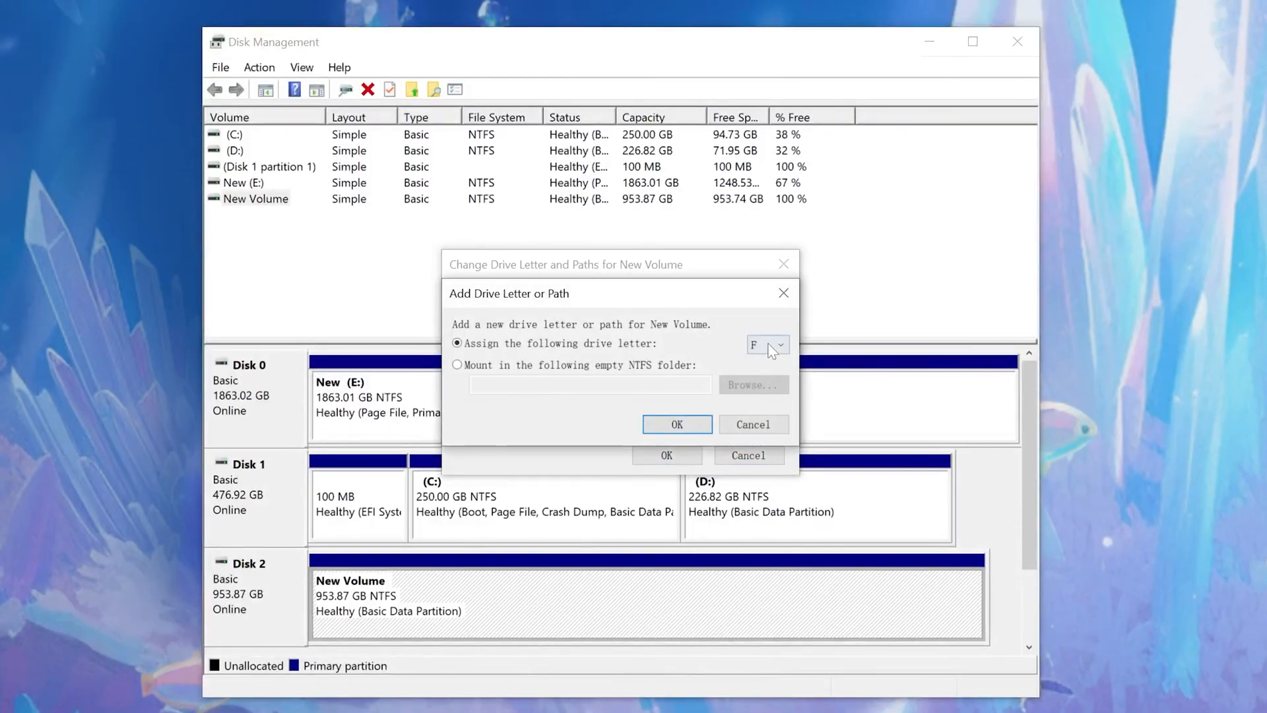
{"action": "left_click", "coordinate": [763, 345]}
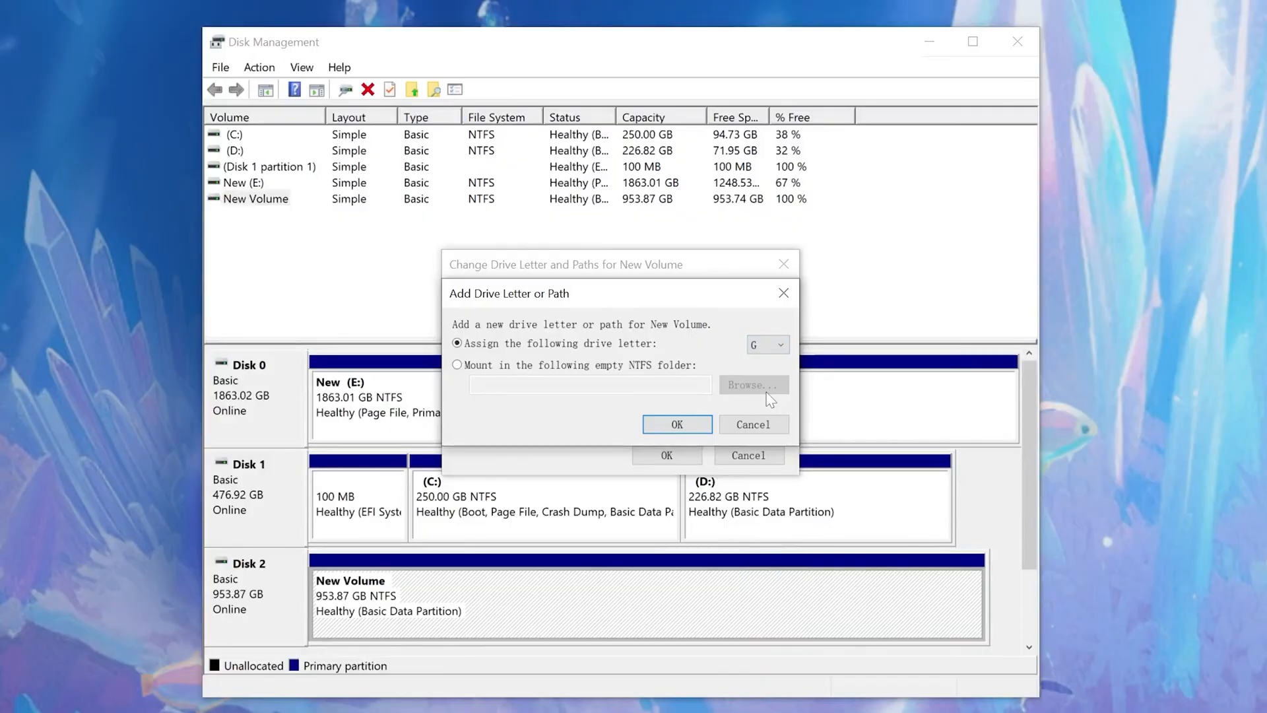
{"action": "left_click", "coordinate": [677, 424]}
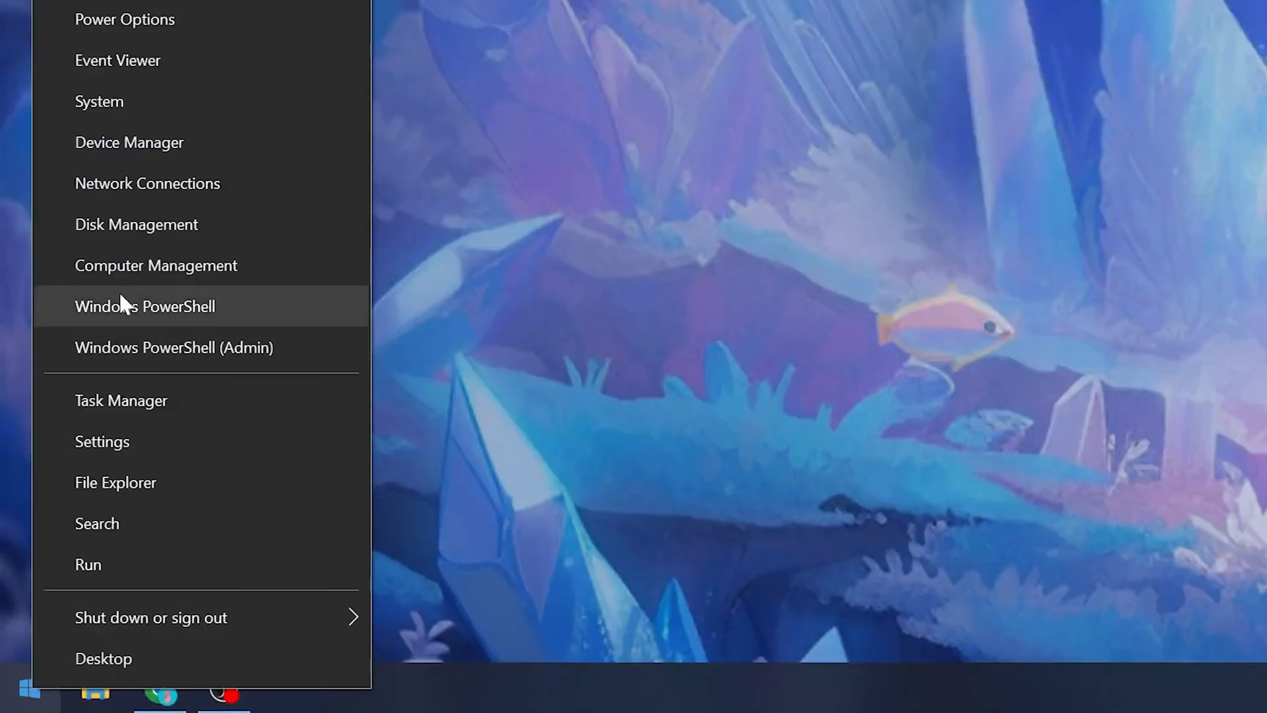
Step: Format New Volume G: as NTFS, accept the erase warning, and open G: in This PC
{"action": "left_click", "coordinate": [137, 223]}
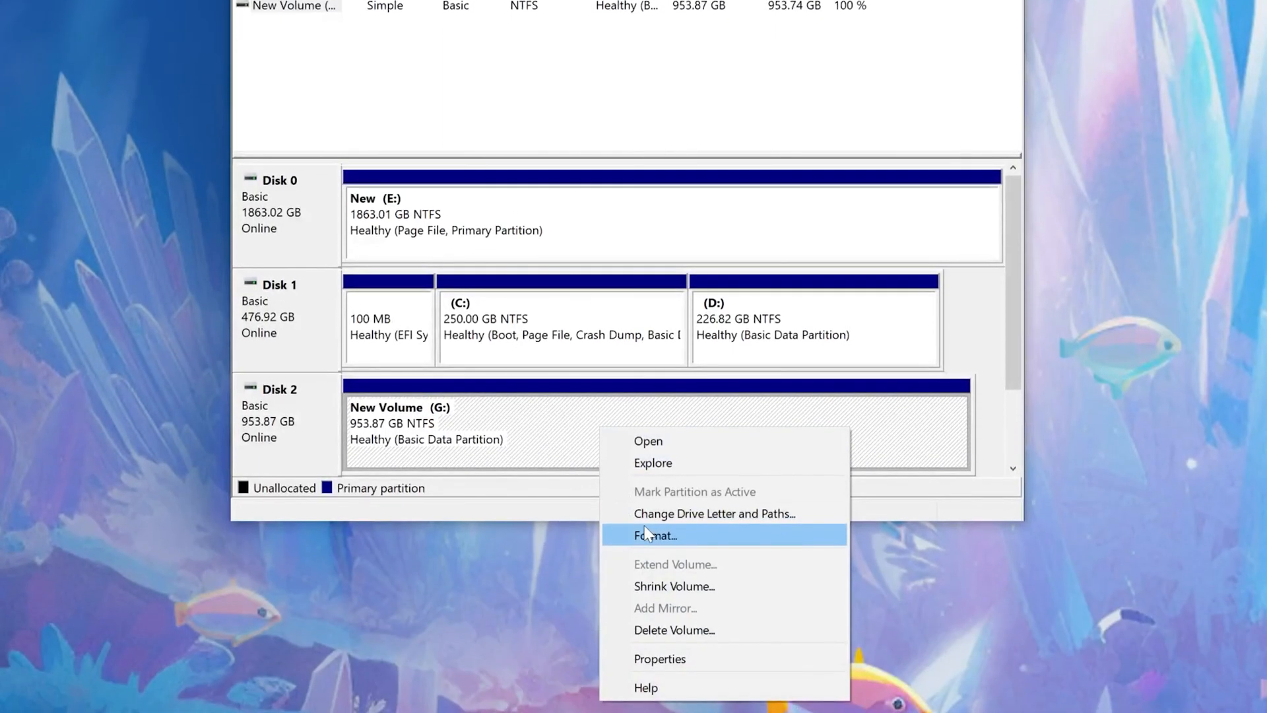
{"action": "left_click", "coordinate": [655, 535]}
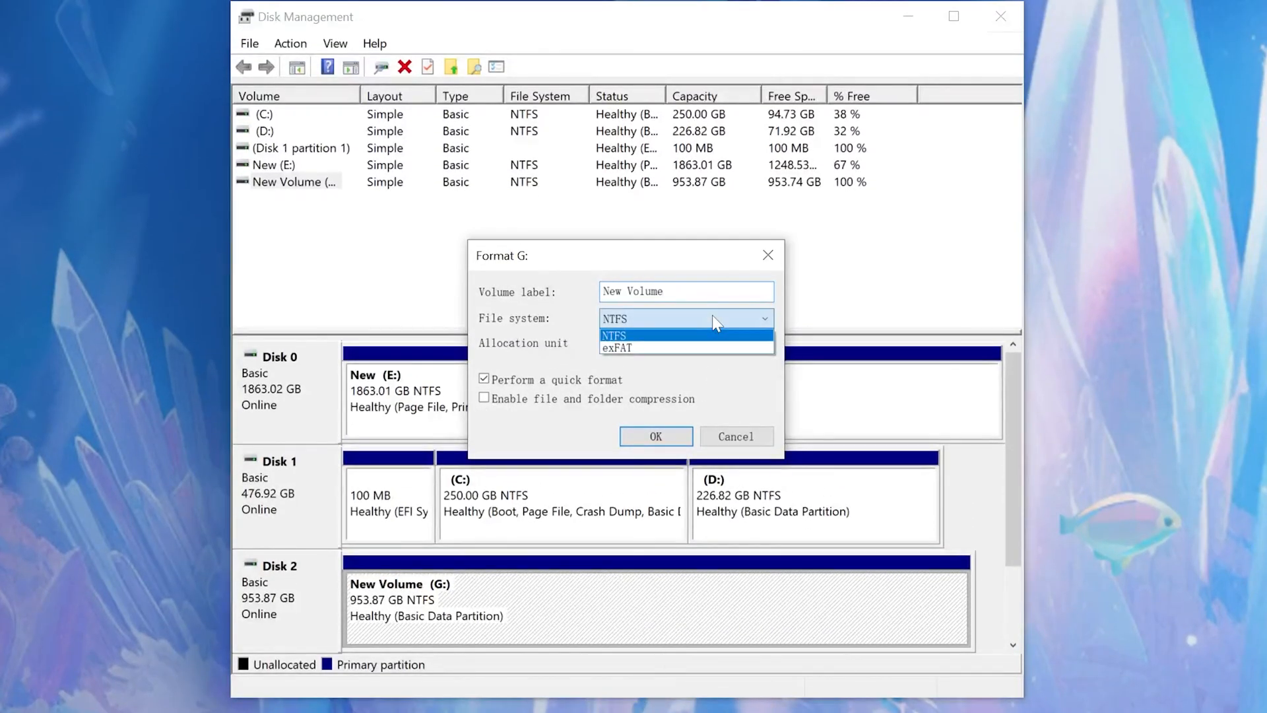
{"action": "left_click", "coordinate": [655, 435]}
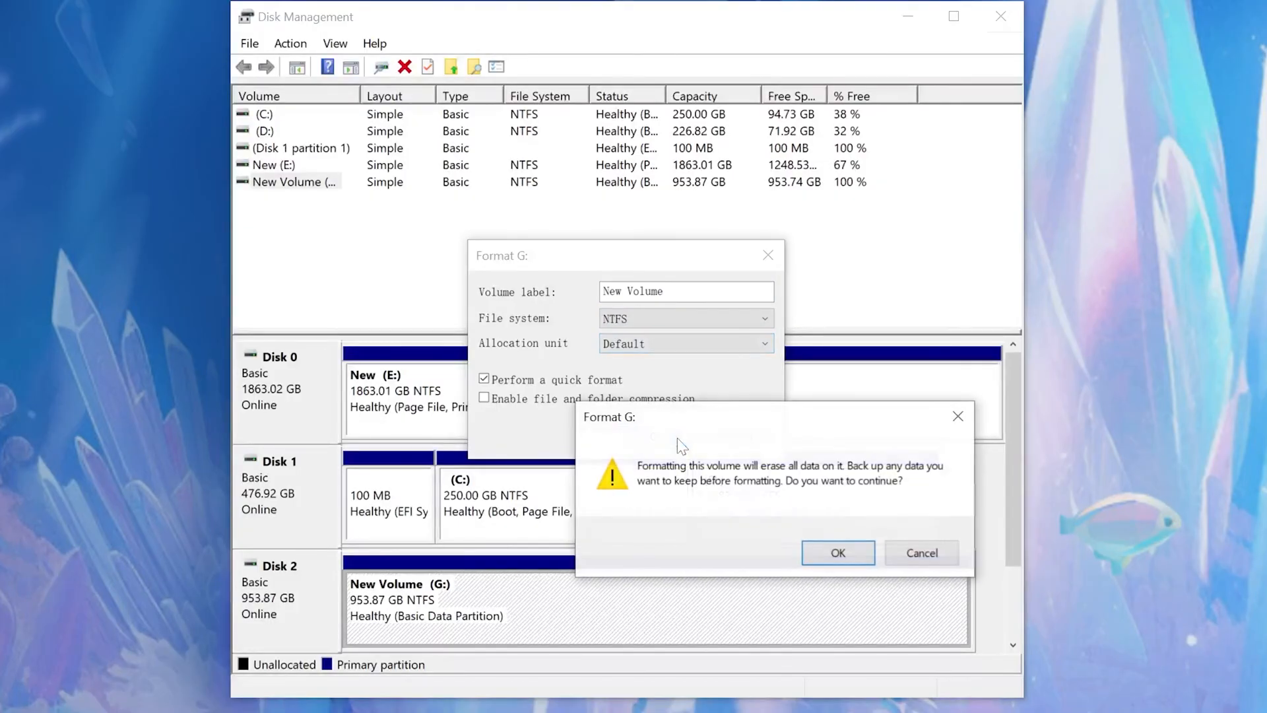
{"action": "left_click", "coordinate": [836, 553]}
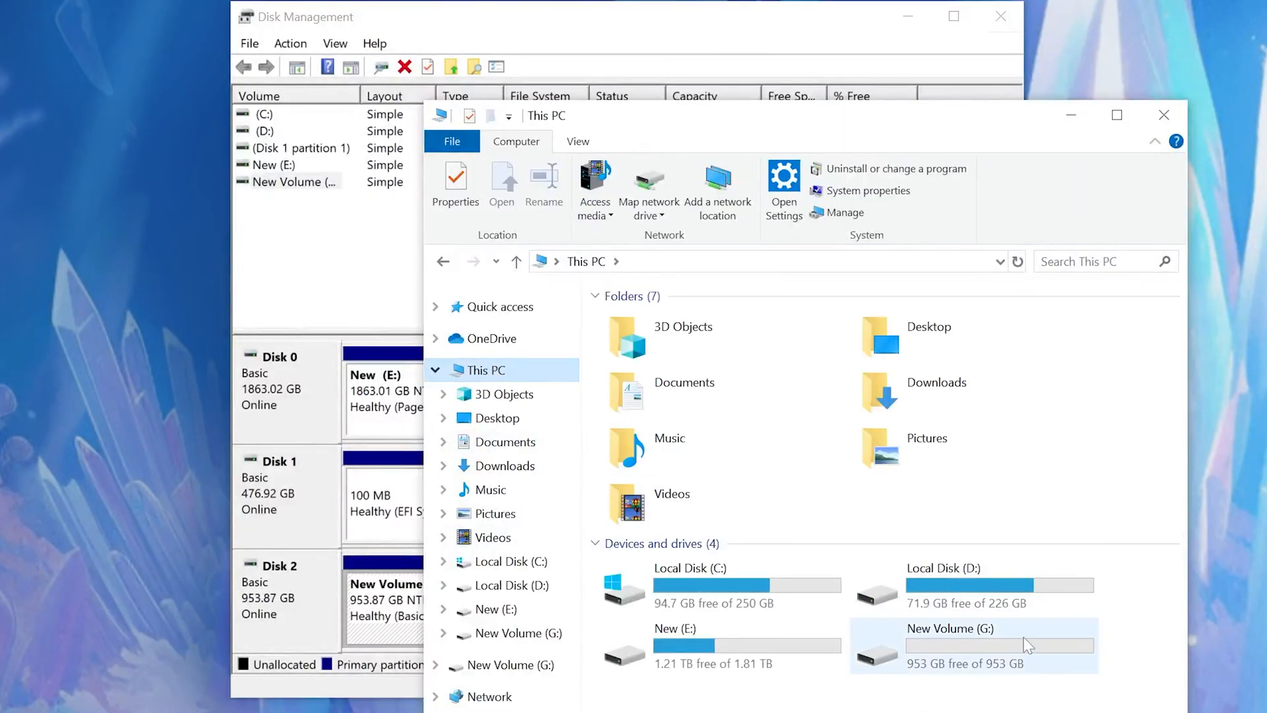
{"action": "double_click", "coordinate": [949, 629]}
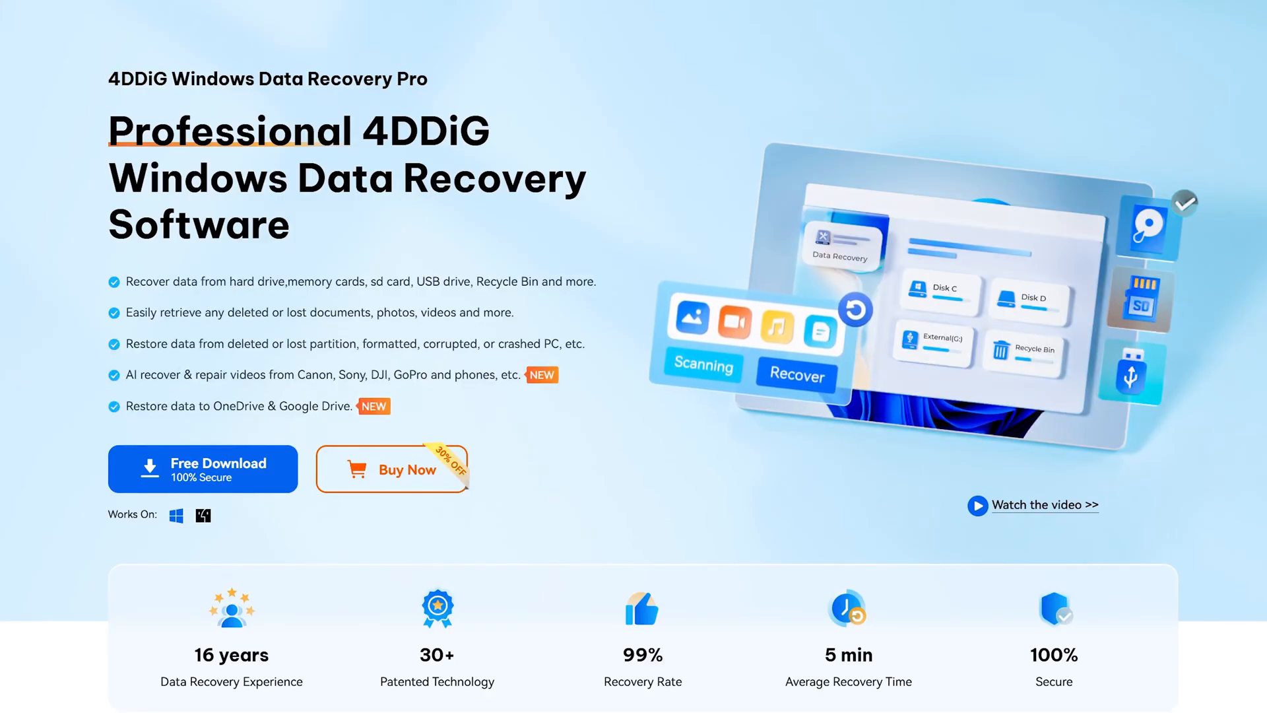
Step: Scroll to the 4DDiG Accidental Deletion section and request the free Windows download
{"action": "left_click_drag", "start_coordinate": [127, 312], "coordinate": [501, 312]}
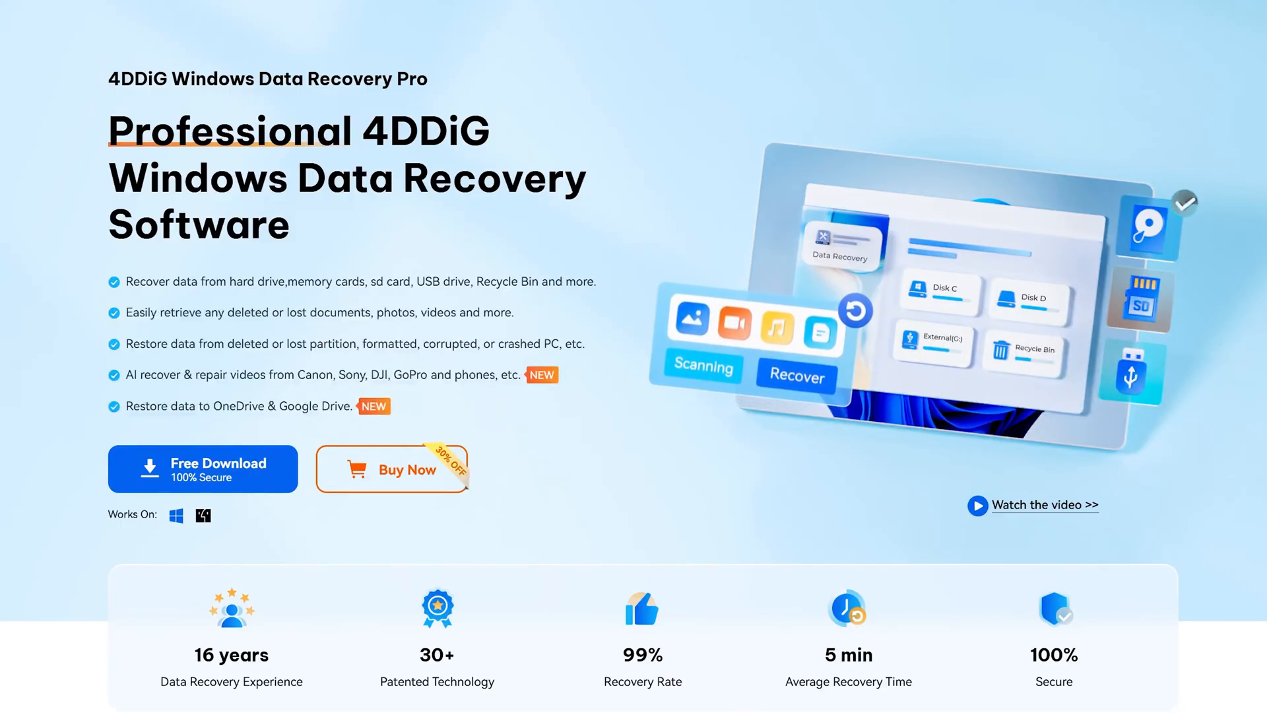
{"action": "scroll", "scroll_direction": "down", "scroll_amount": 3}
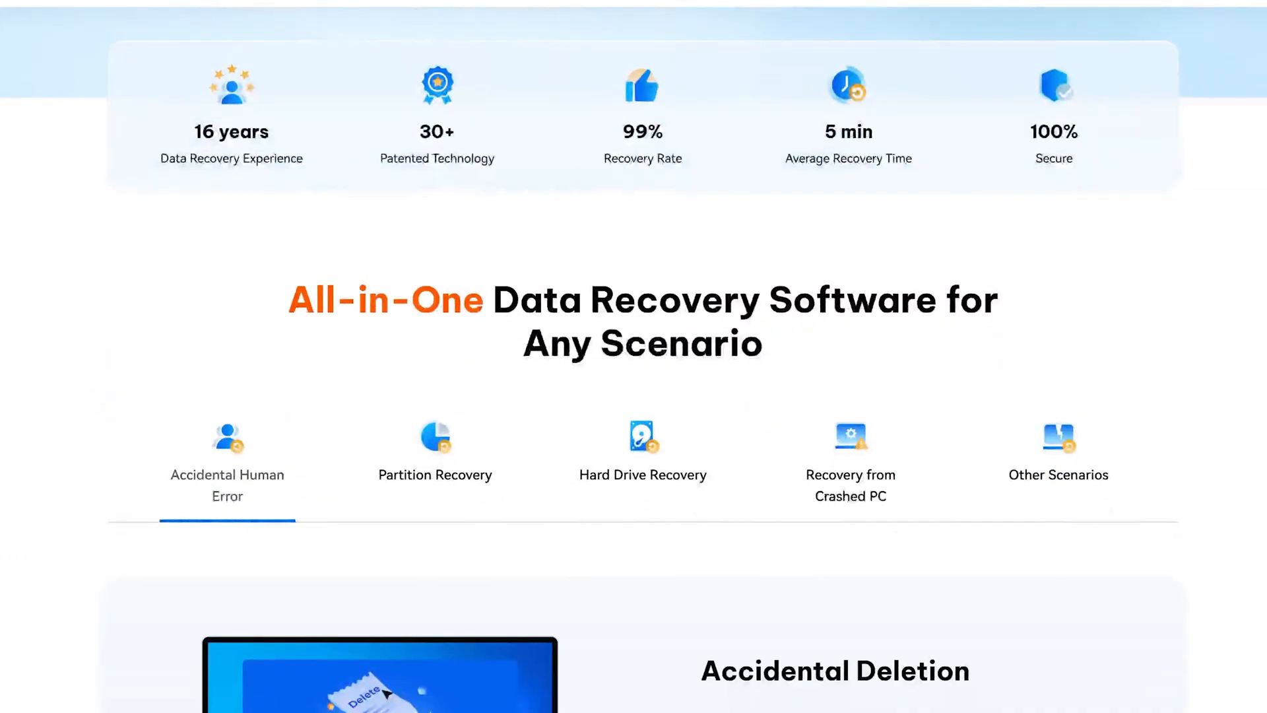
{"action": "scroll", "scroll_direction": "down", "scroll_amount": 3}
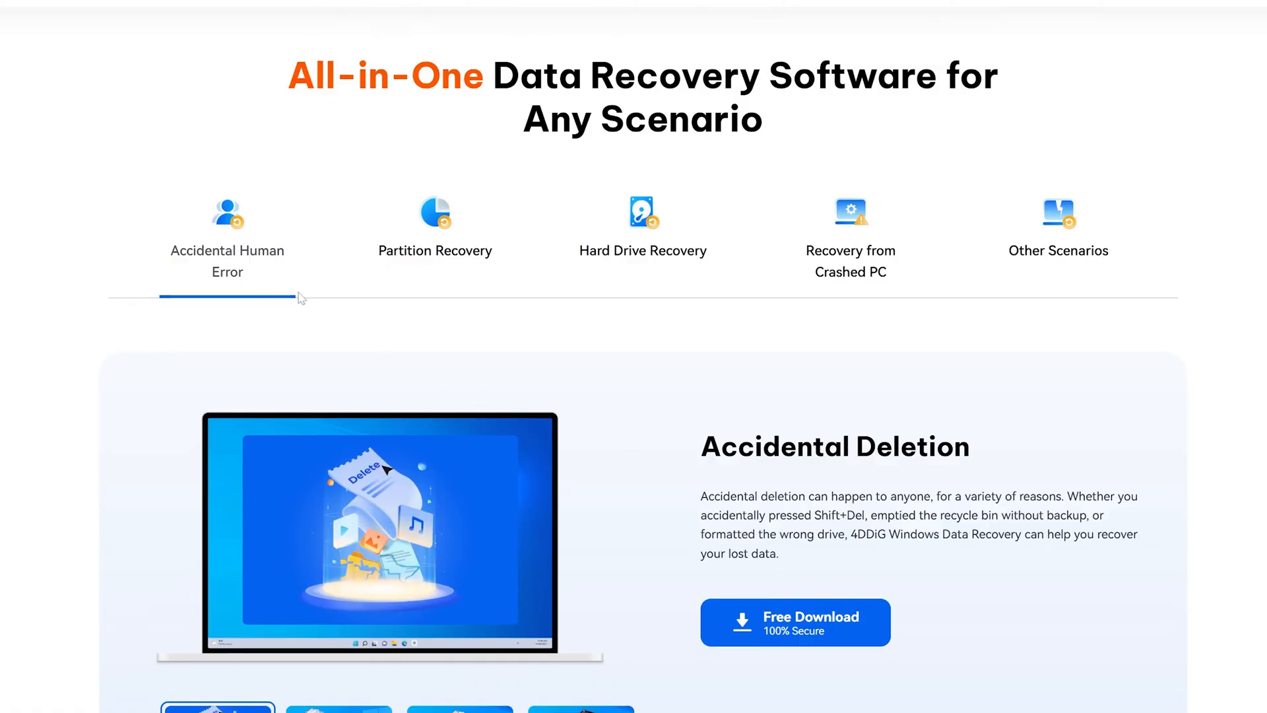
{"action": "mouse_move", "coordinate": [736, 593]}
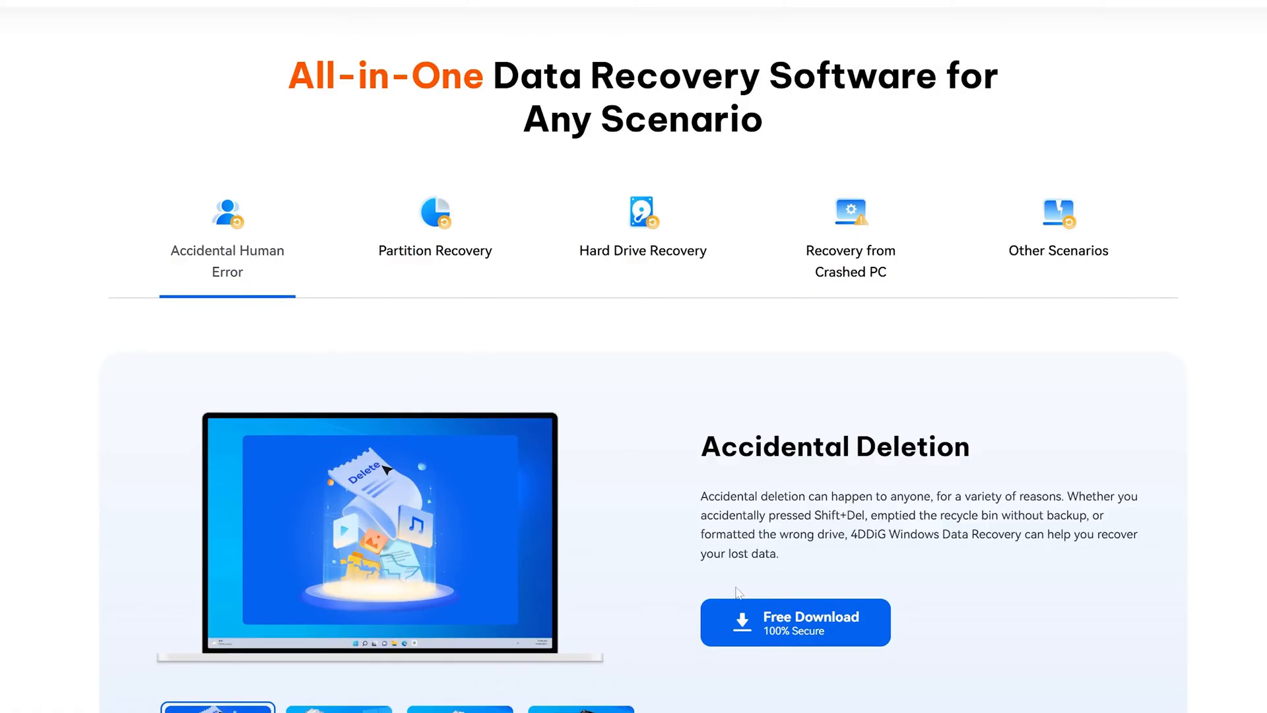
{"action": "mouse_move", "coordinate": [776, 633]}
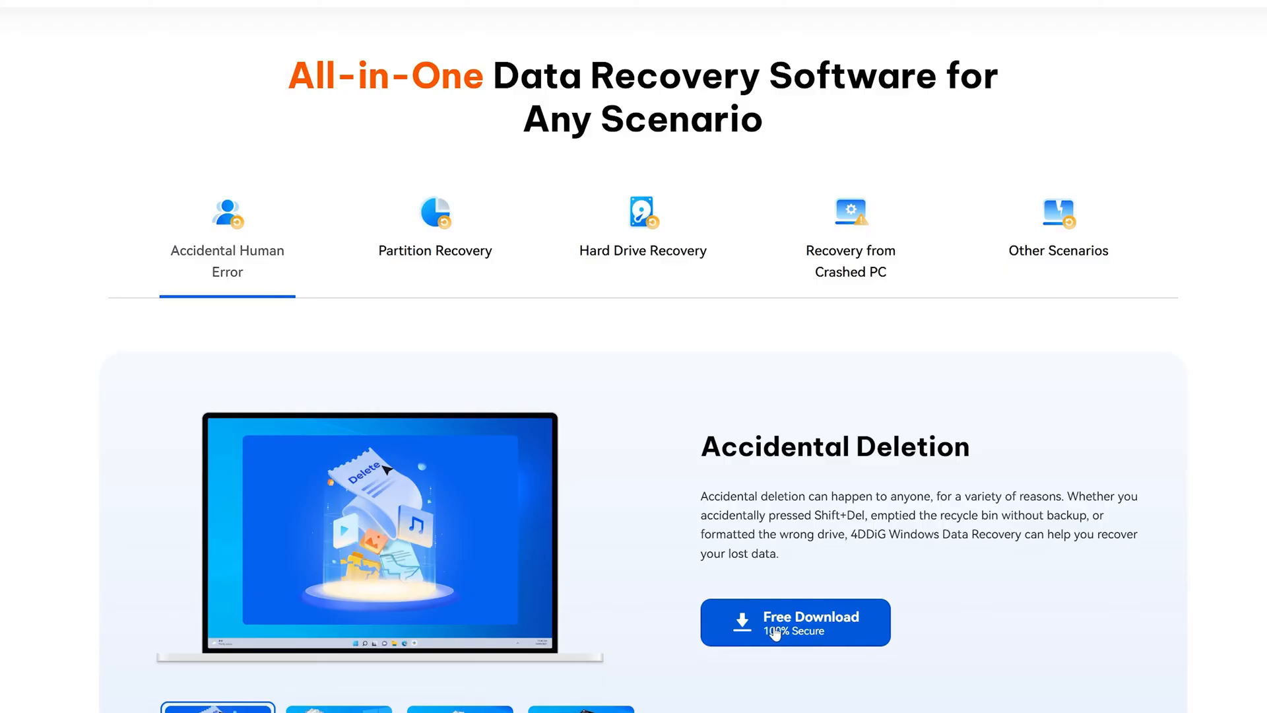
{"action": "left_click", "coordinate": [794, 621]}
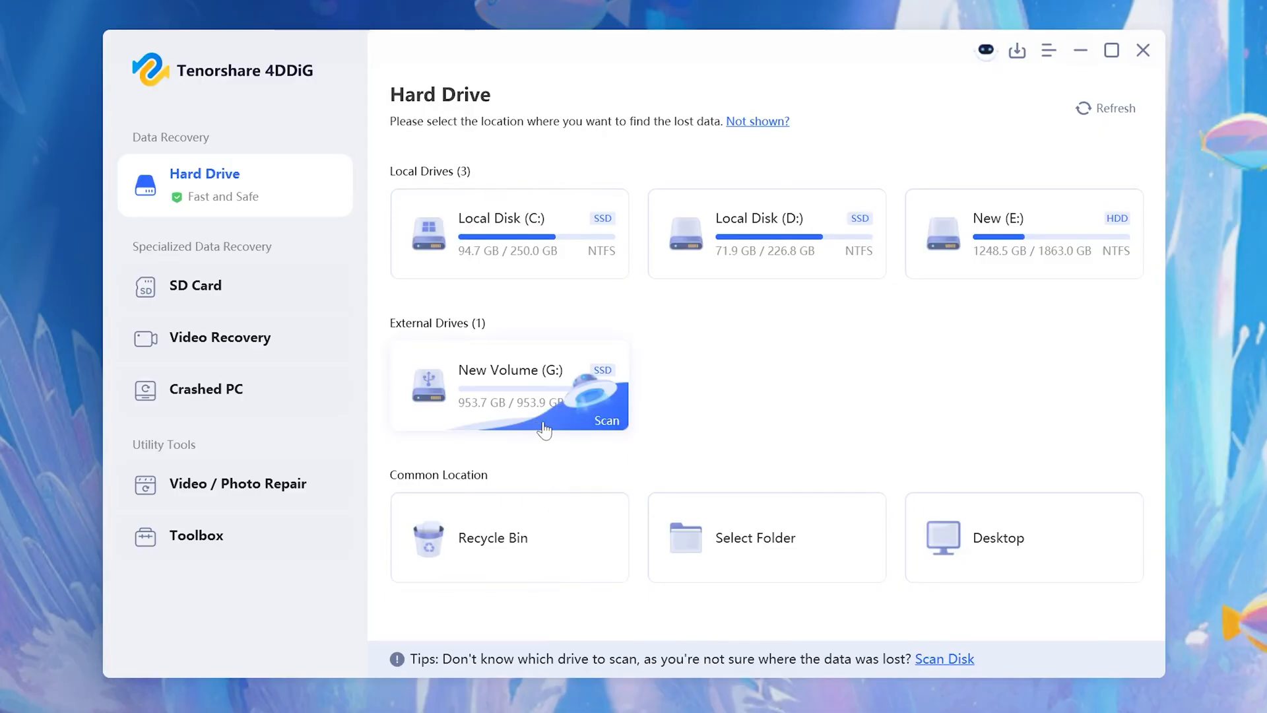
{"action": "mouse_move", "coordinate": [541, 420]}
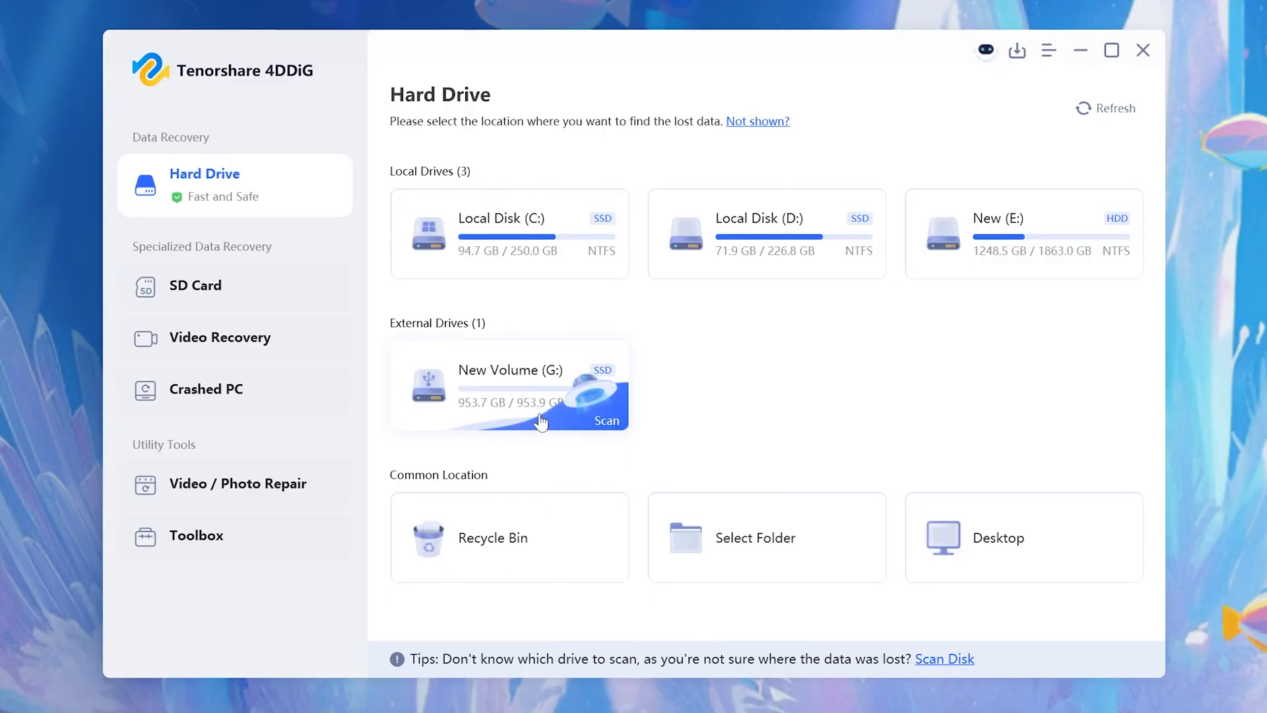
Step: Scan New Volume (G:) for selected file types, tick three PNG photos, and recover them
{"action": "left_click", "coordinate": [605, 420]}
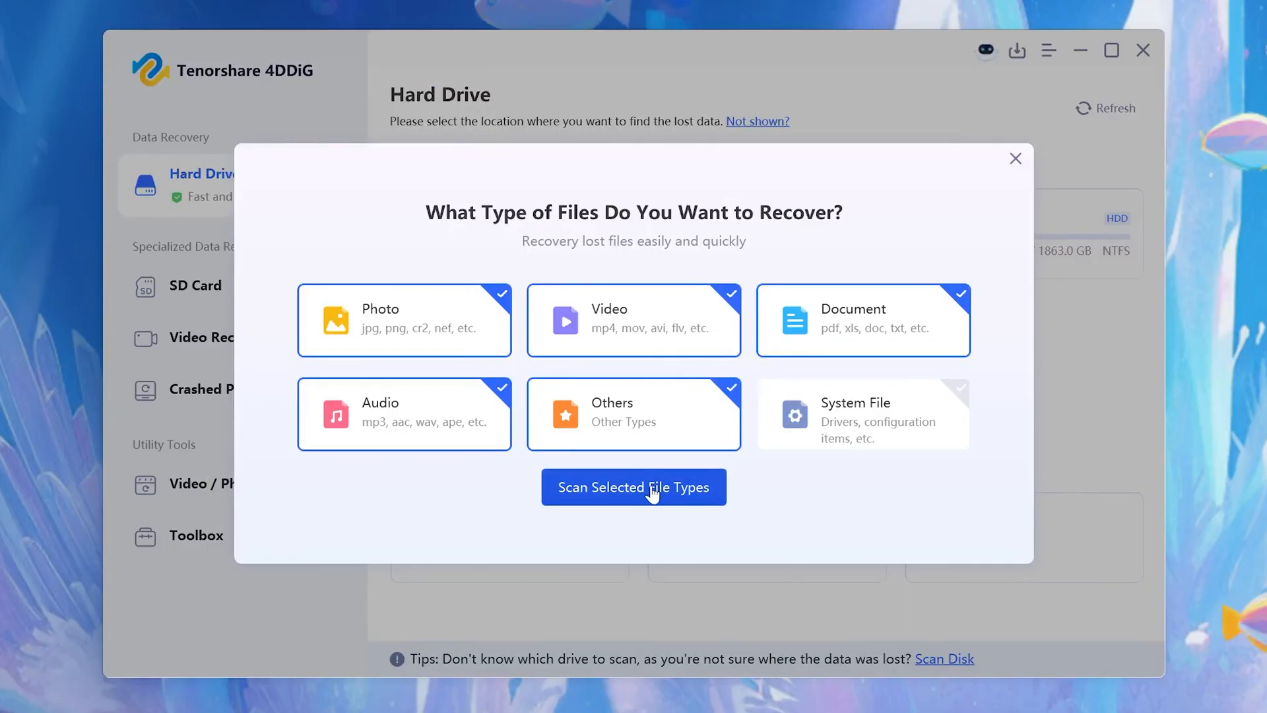
{"action": "left_click", "coordinate": [634, 486]}
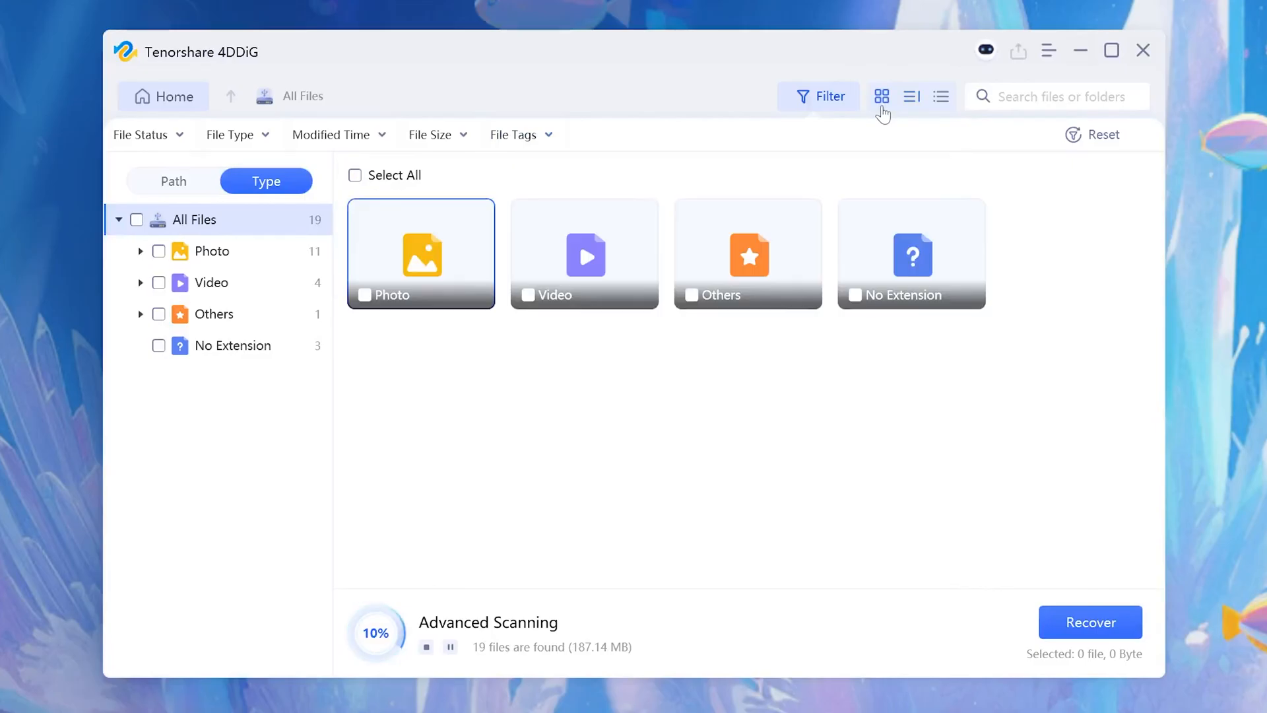
{"action": "left_click", "coordinate": [212, 251]}
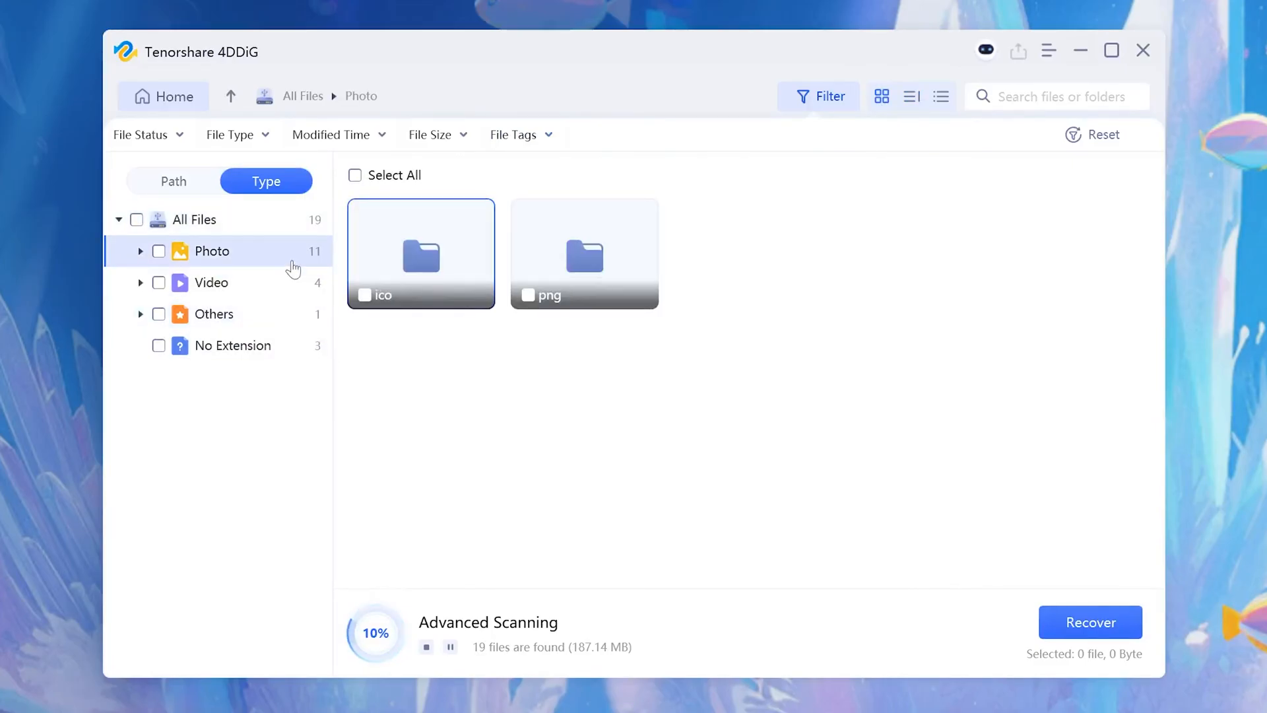
{"action": "double_click", "coordinate": [583, 253]}
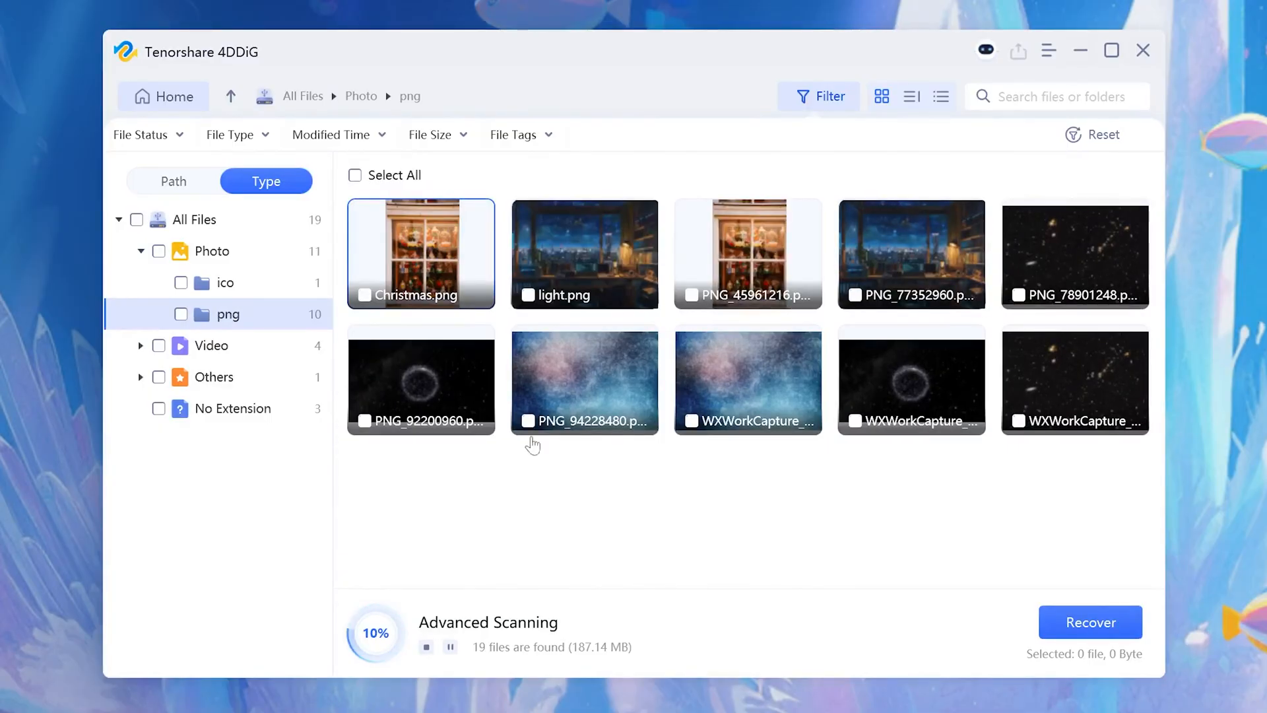
{"action": "left_click", "coordinate": [364, 295]}
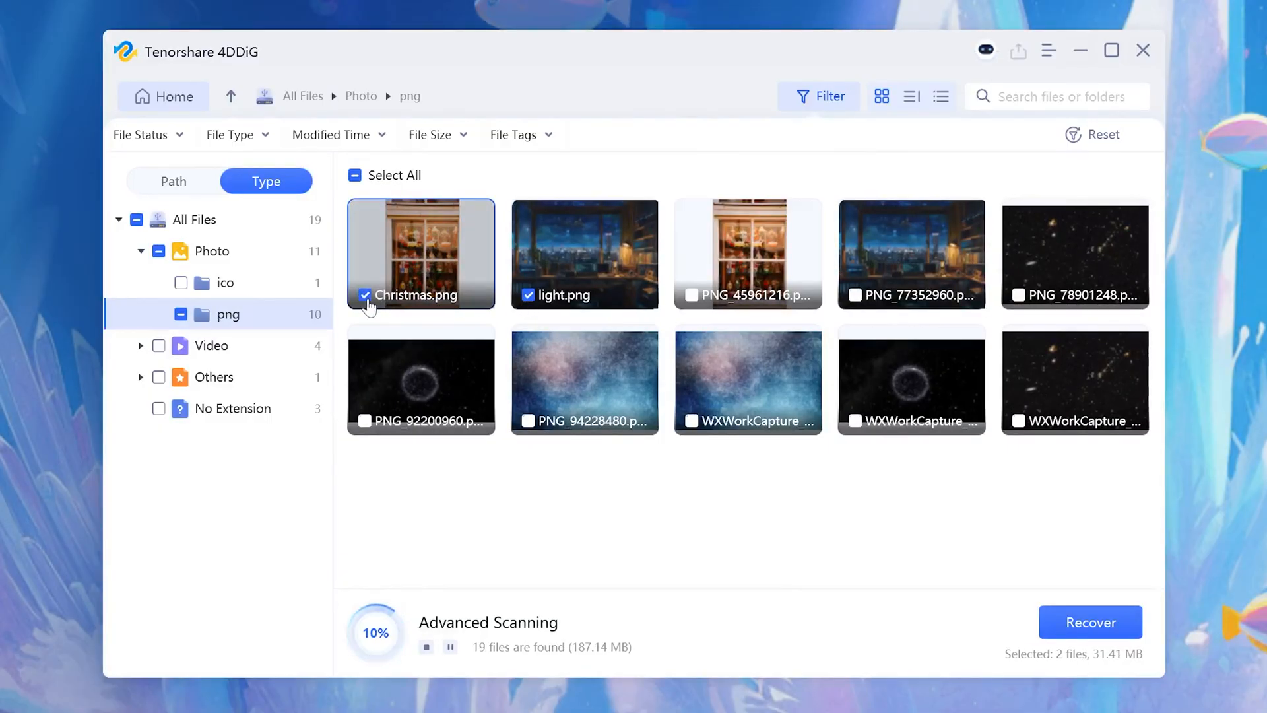
{"action": "left_click", "coordinate": [1089, 622]}
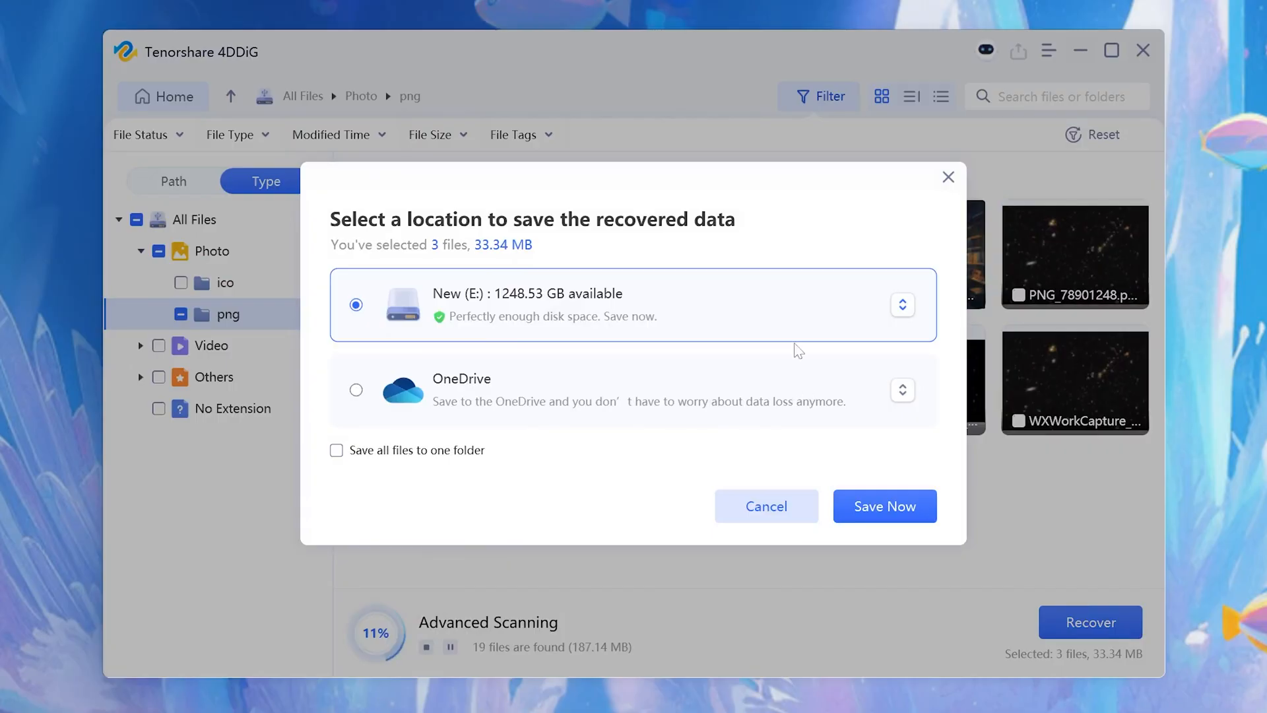
Step: Save the three recovered PNGs, open the All Files folder, and view Christmas.png
{"action": "left_click", "coordinate": [884, 506]}
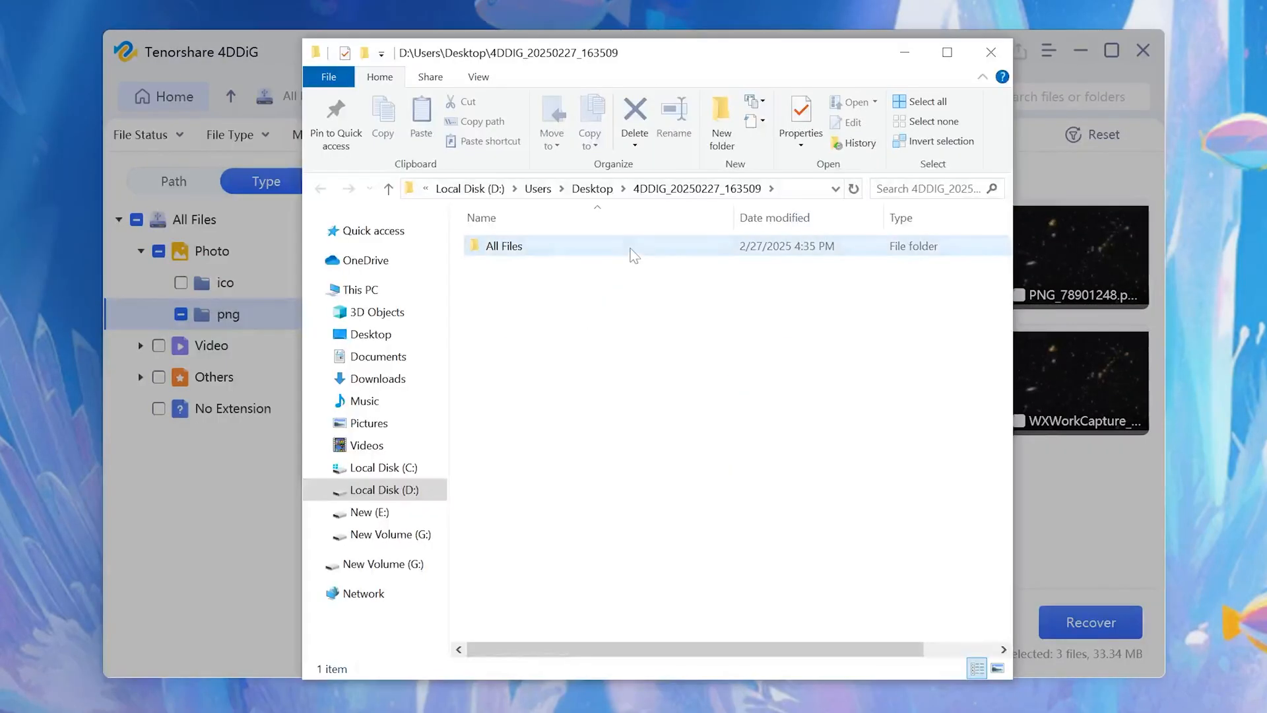
{"action": "double_click", "coordinate": [503, 246]}
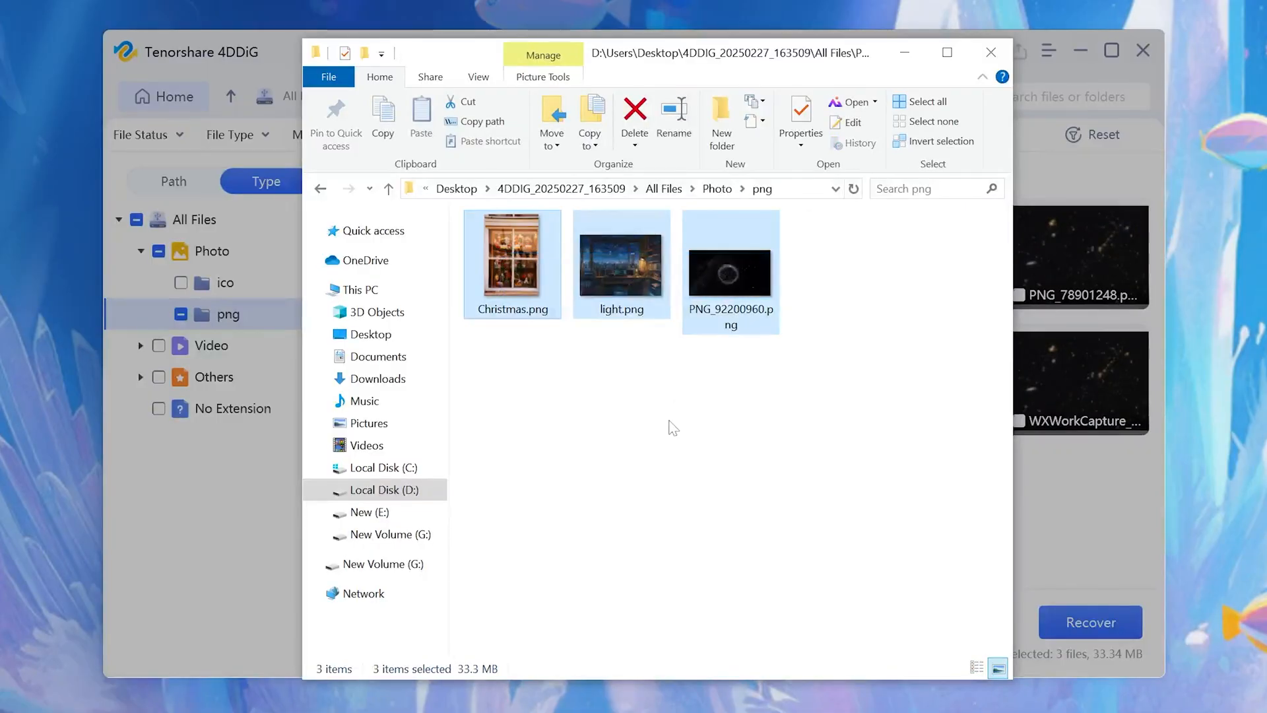
{"action": "double_click", "coordinate": [511, 262]}
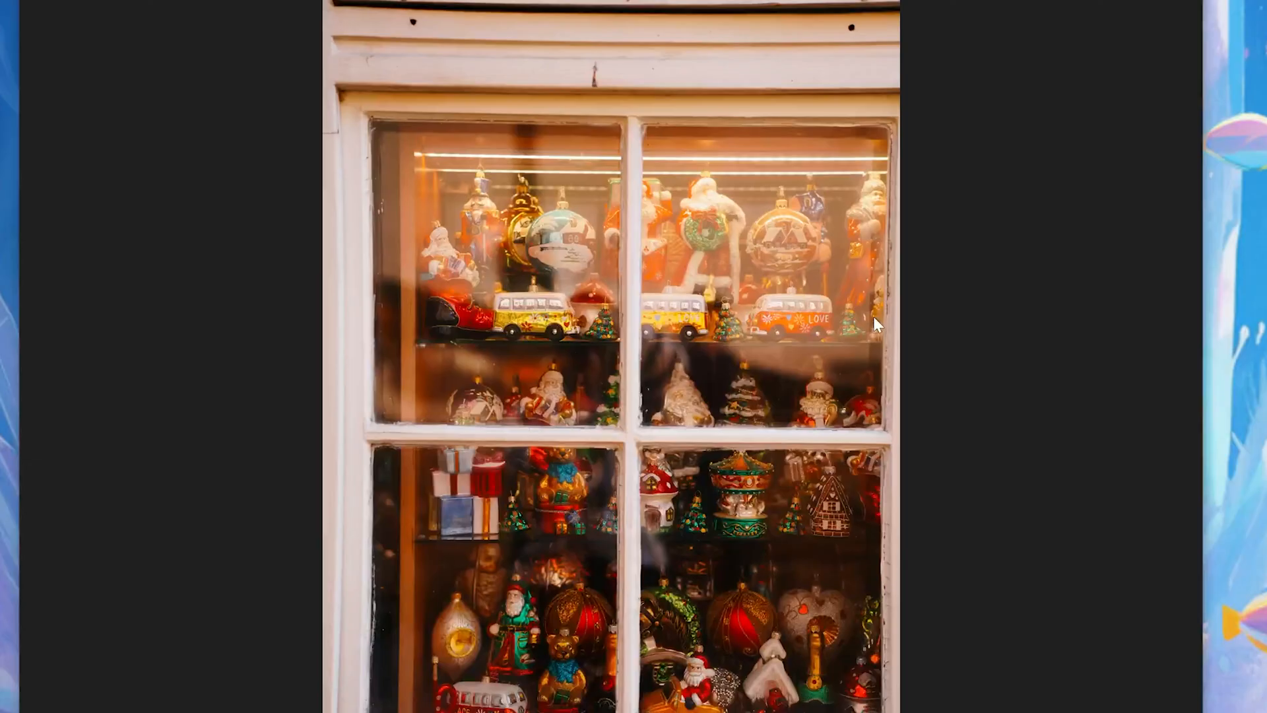